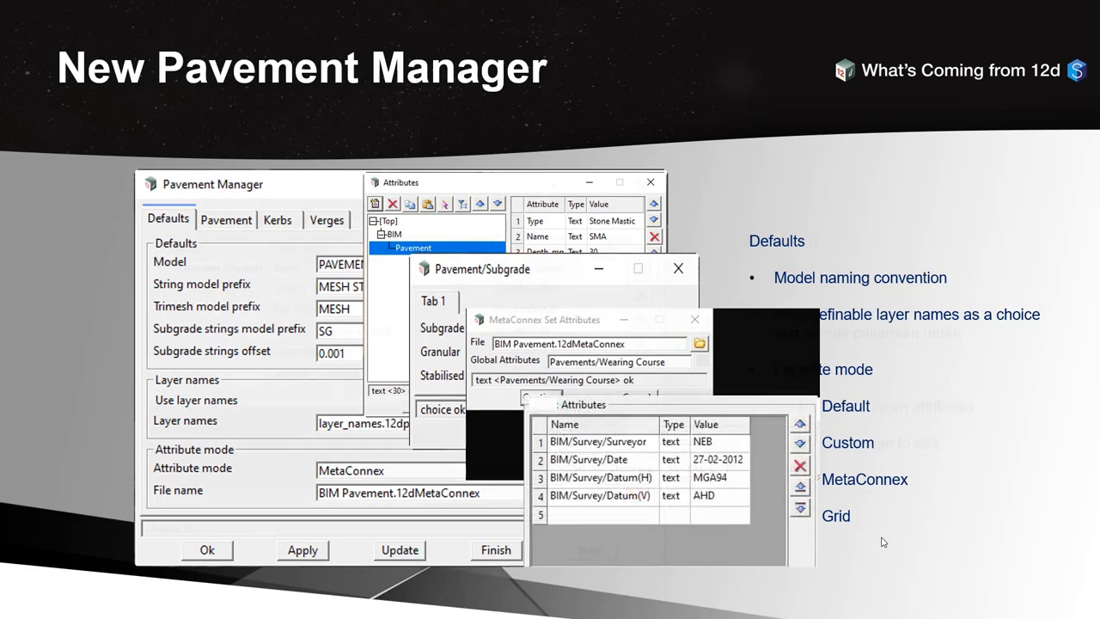
- Advance to the Kerb Layers slide showing the two-link kerb definition
click(226, 220)
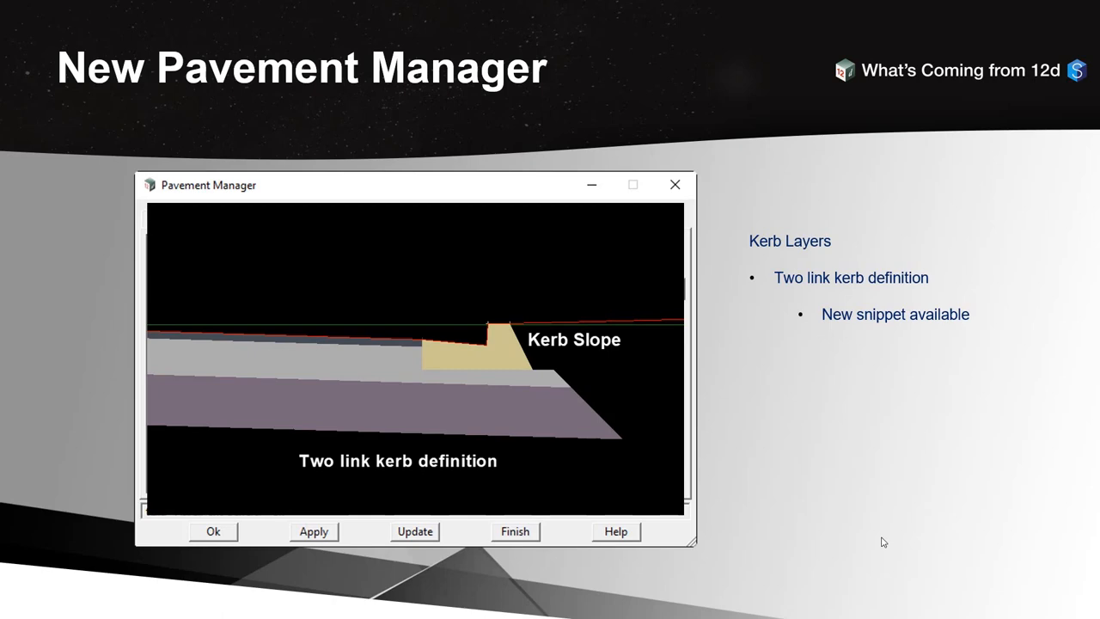
- Advance past the New Pavement Snippets slide into the live 12d Model demo
click(323, 217)
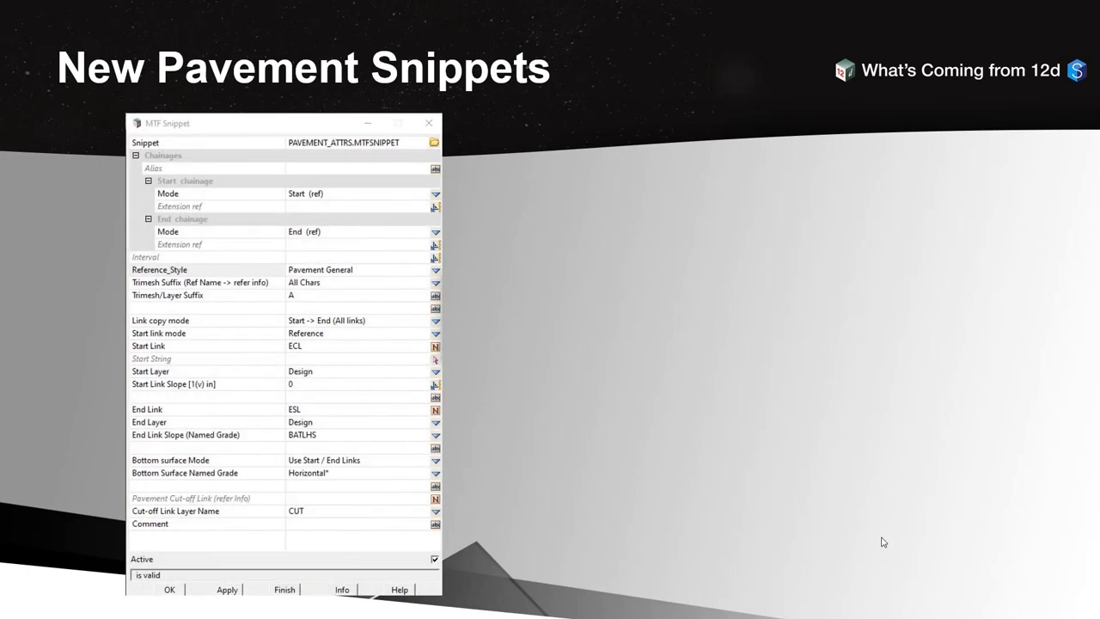
click(436, 270)
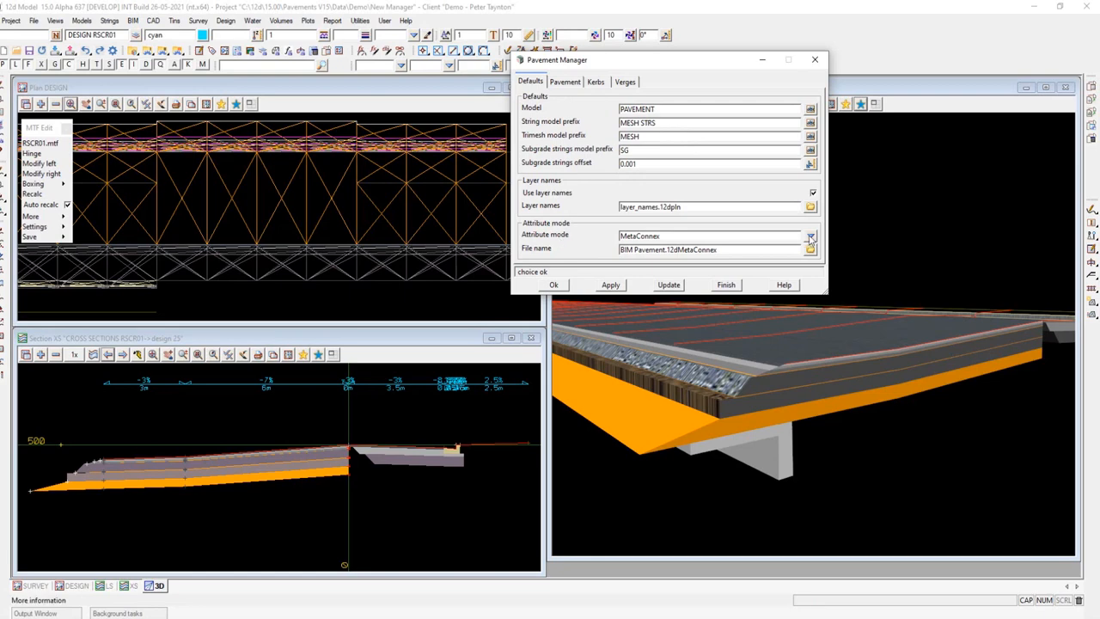
- Open layer_names.12dpln from the Defaults tab's Layer names field in Notepad
click(808, 236)
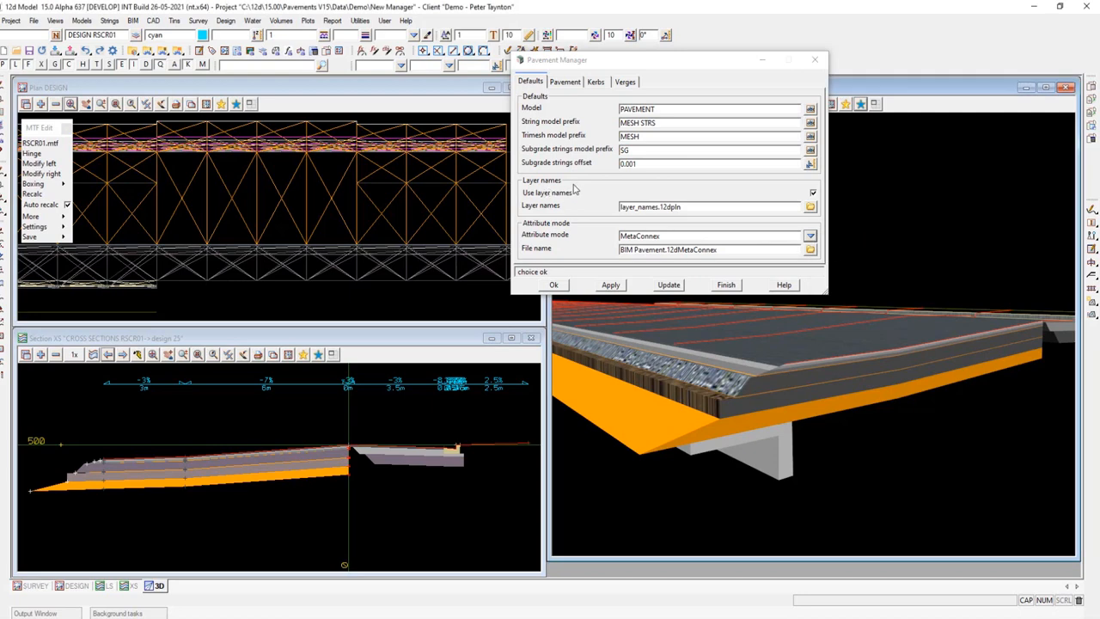
click(810, 206)
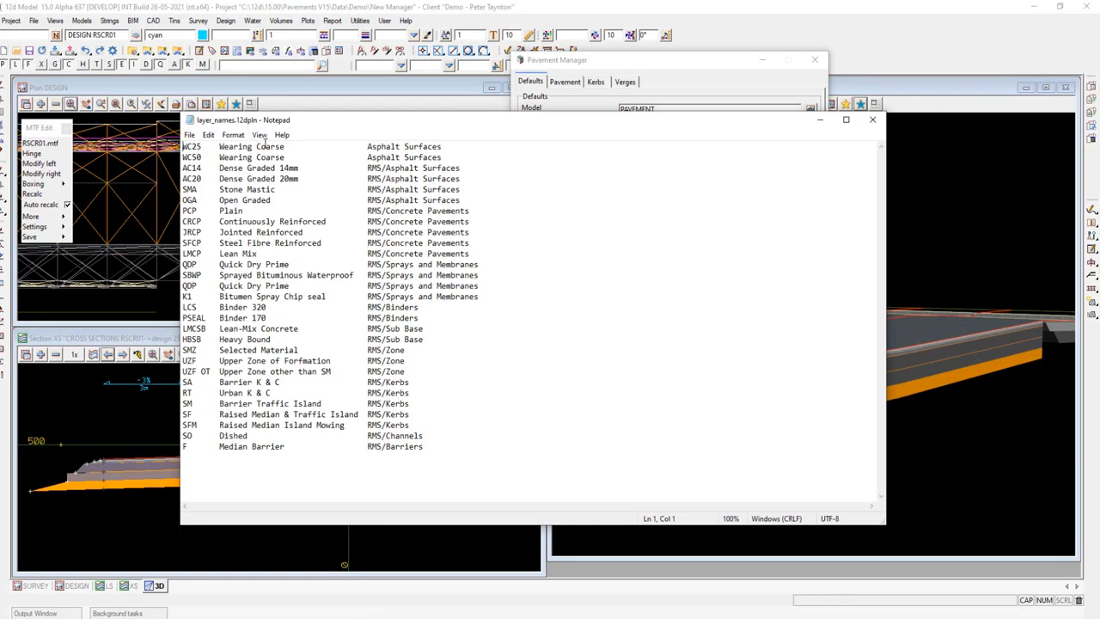
mouse_move(397, 146)
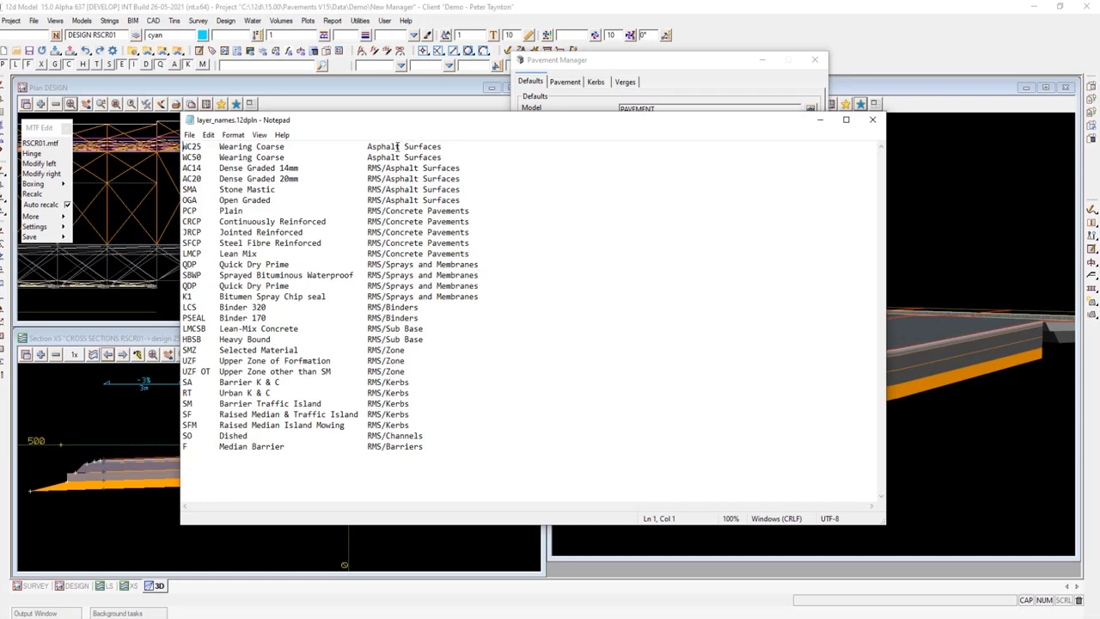
mouse_move(409, 432)
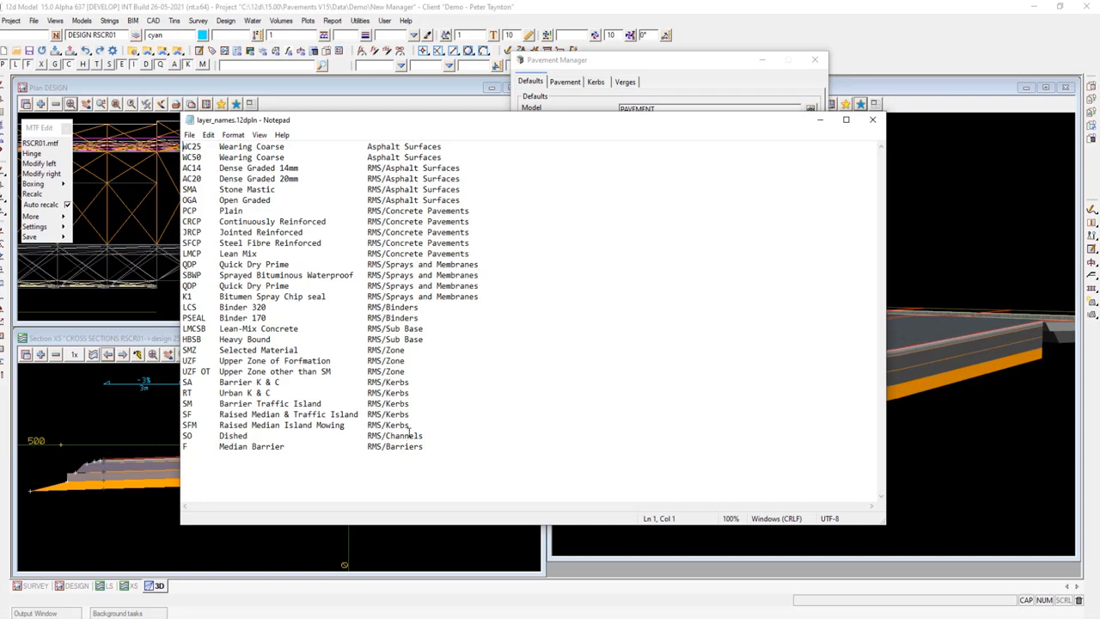
mouse_move(984, 150)
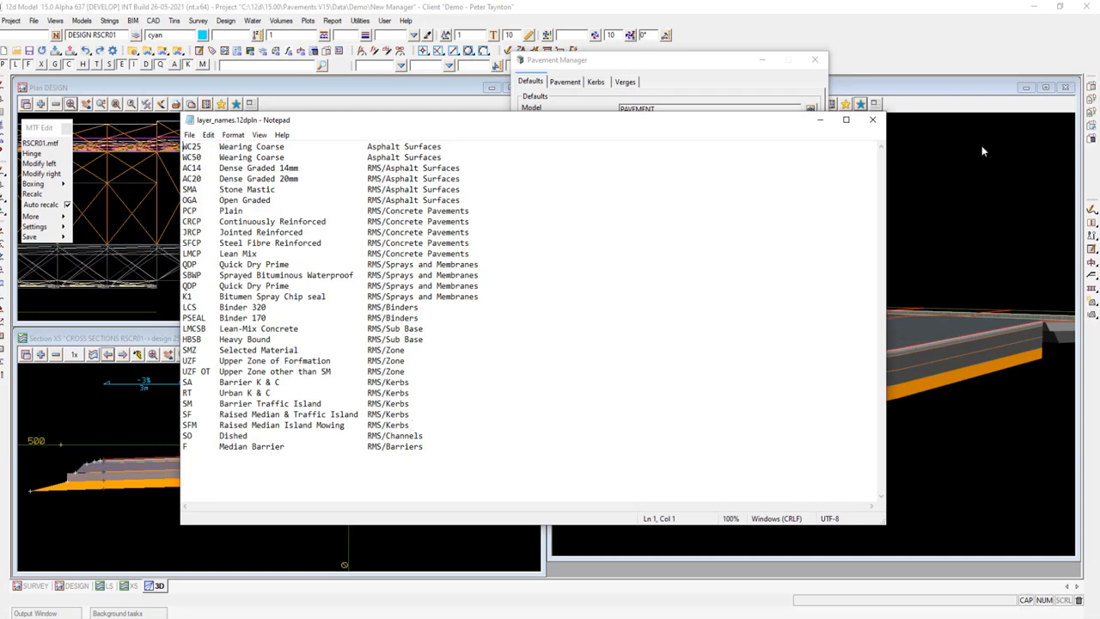
- Close the Notepad window showing the layer names file
click(872, 119)
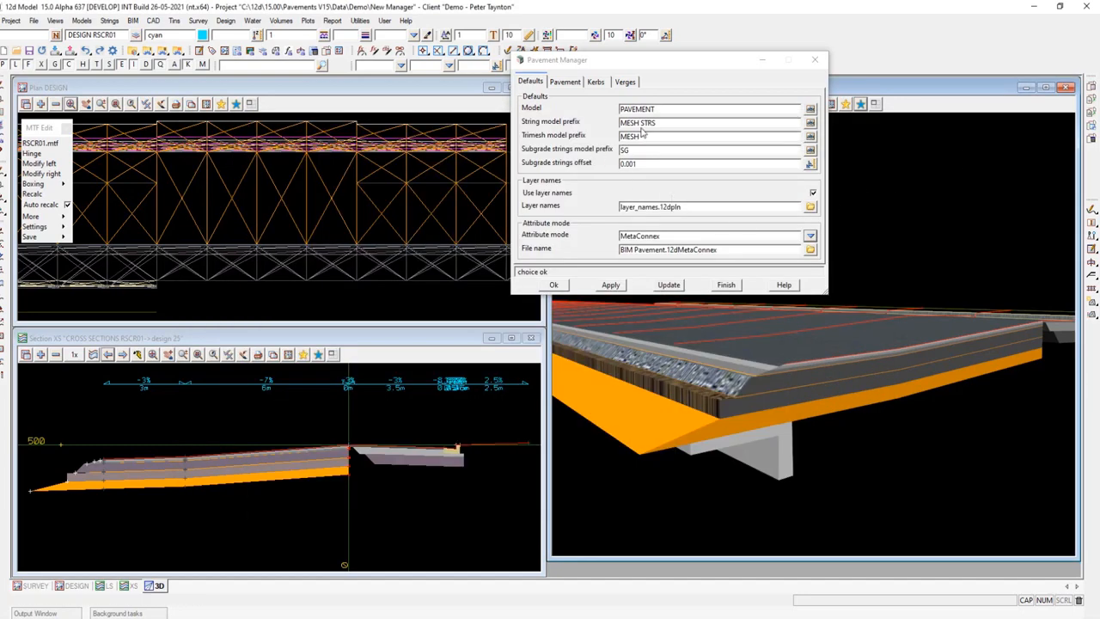
- Bring up the eight-layer Pavement General table from the Pavement tab
click(564, 82)
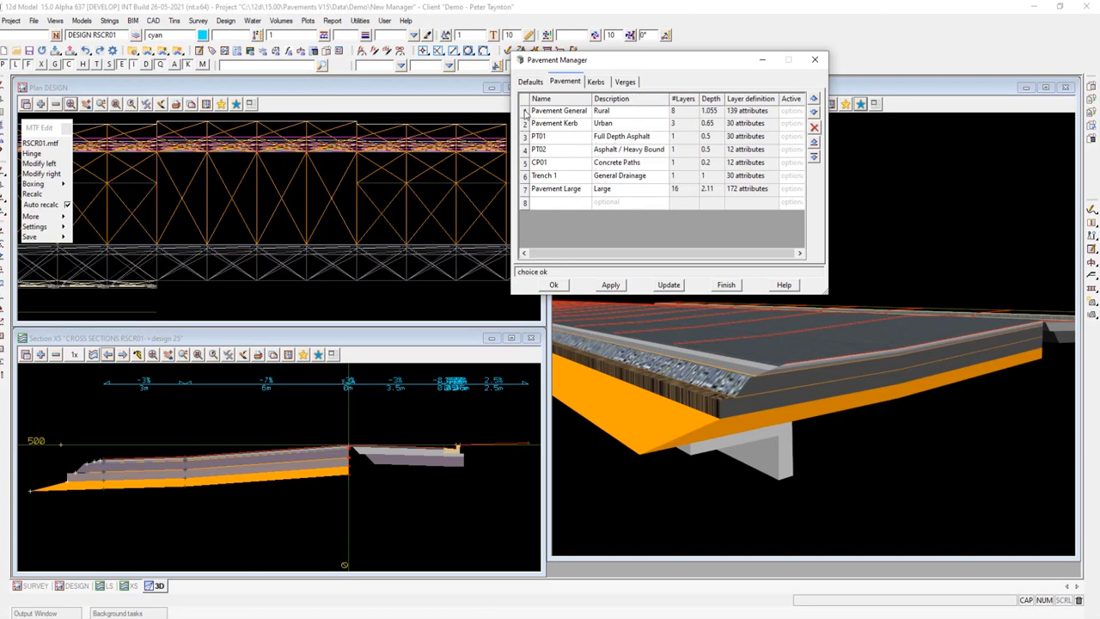
right_click(558, 110)
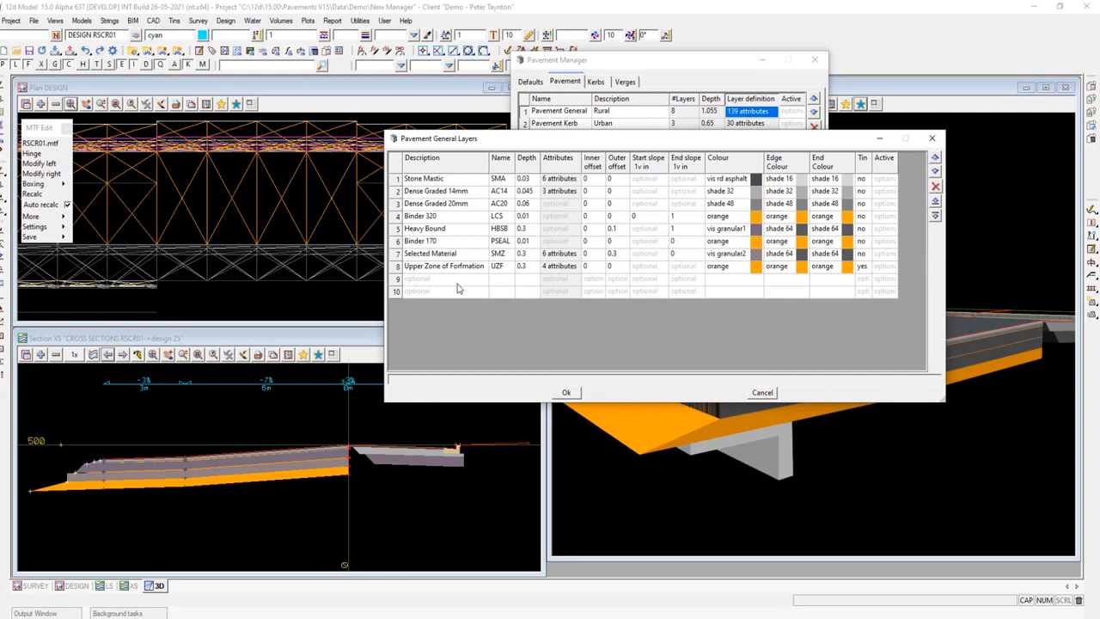
- Fill row 9 with description Wearing Coarse and name WC25
click(445, 279)
text(Wearing Coarse)
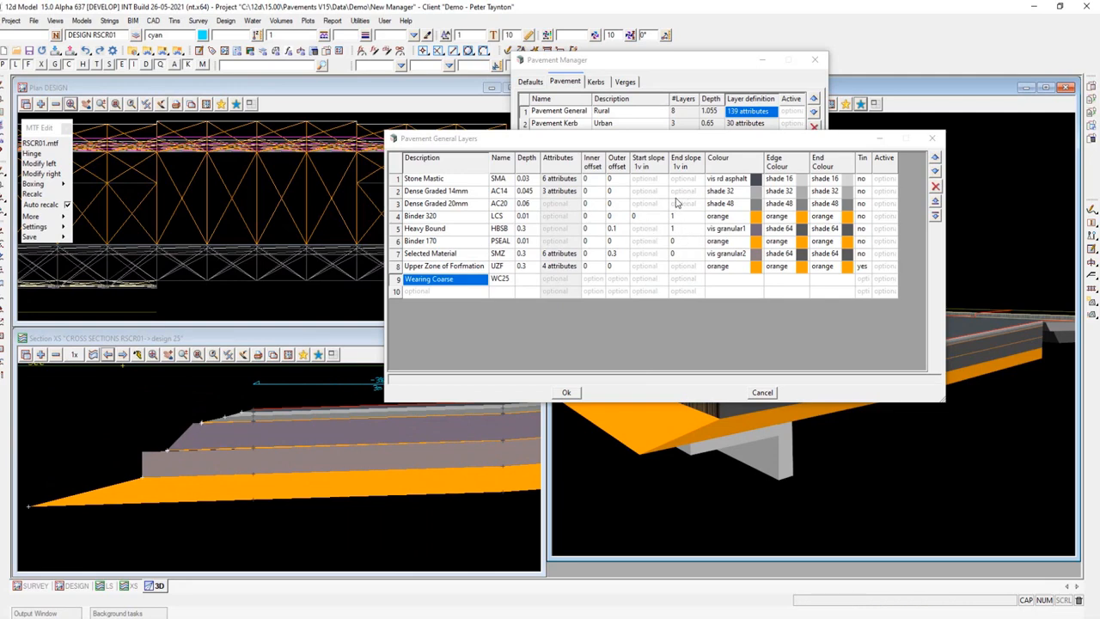
mouse_move(199, 422)
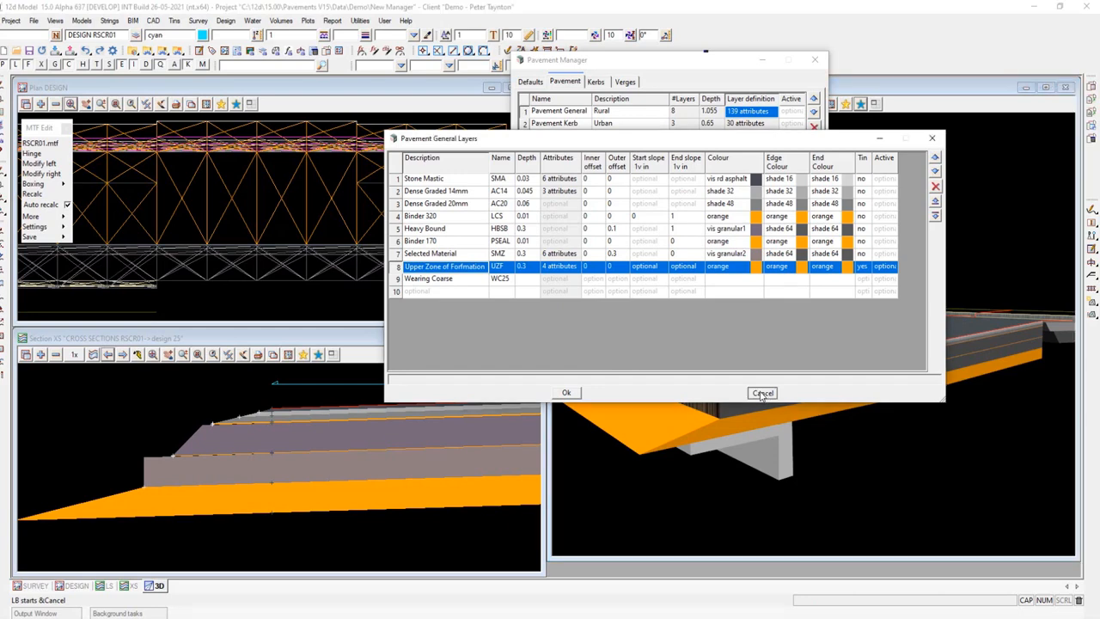
- Cancel the WC25 layer, browse the Pavement and Defaults tabs, ending on the Kerbs list
click(761, 393)
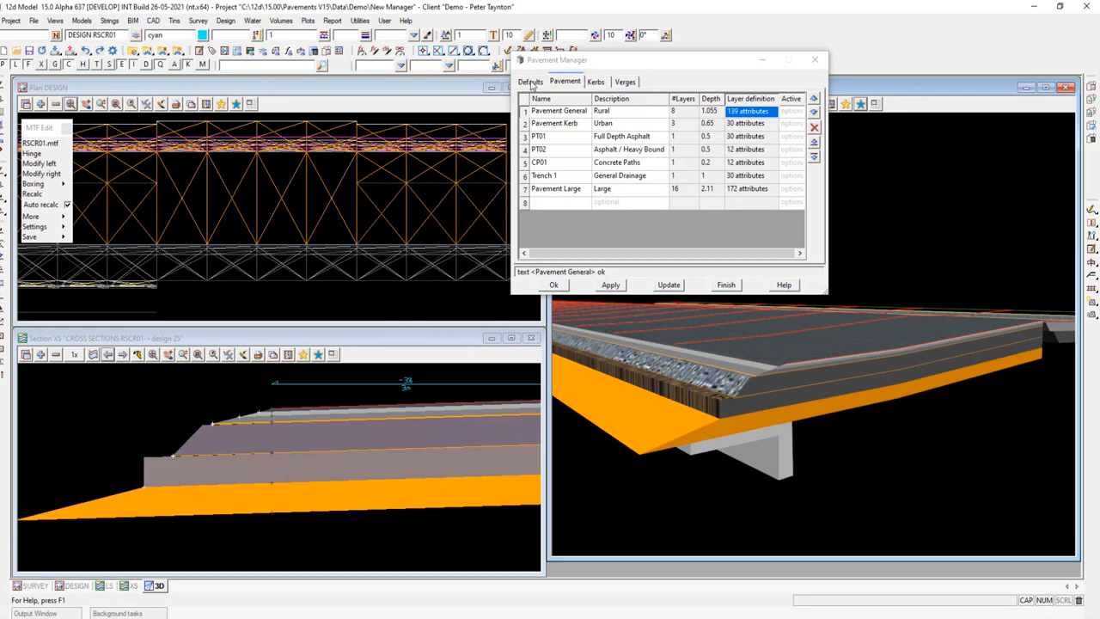
click(530, 81)
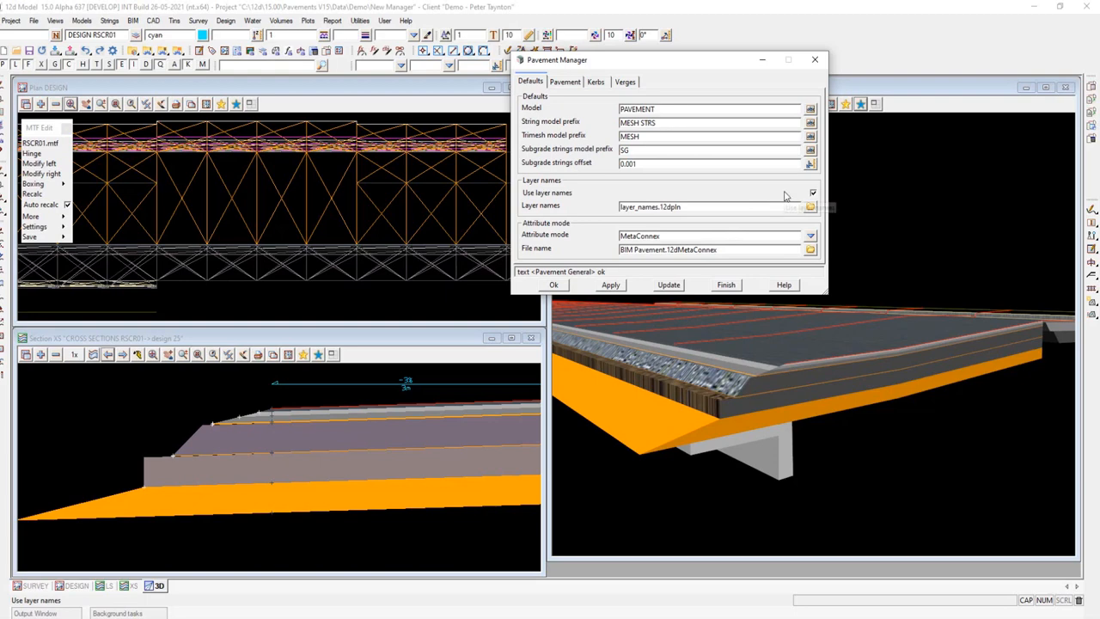
click(564, 81)
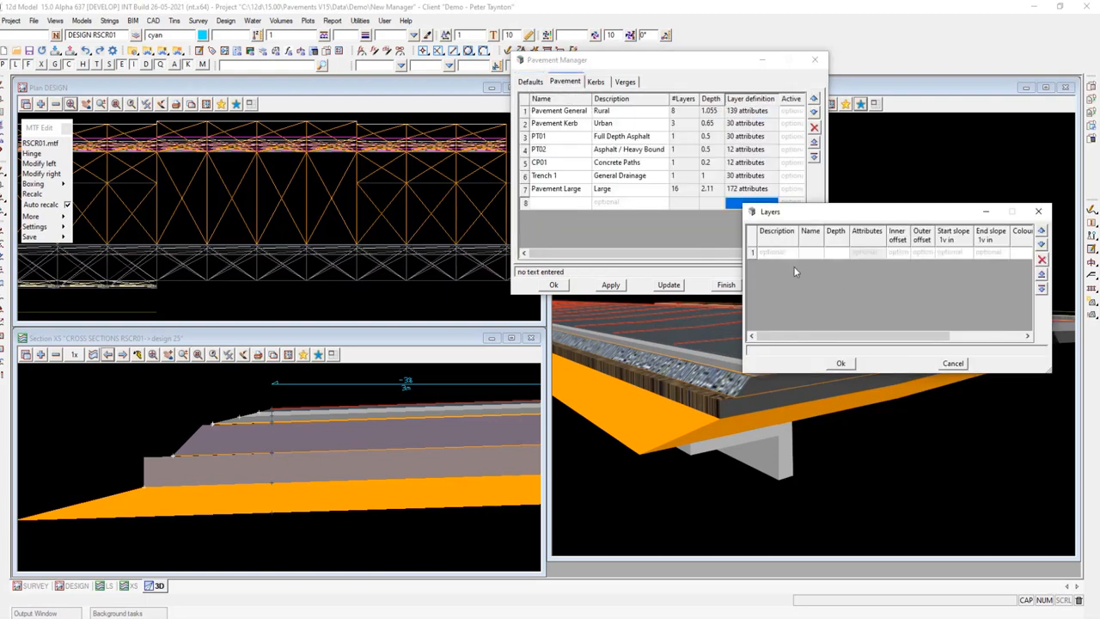
click(810, 251)
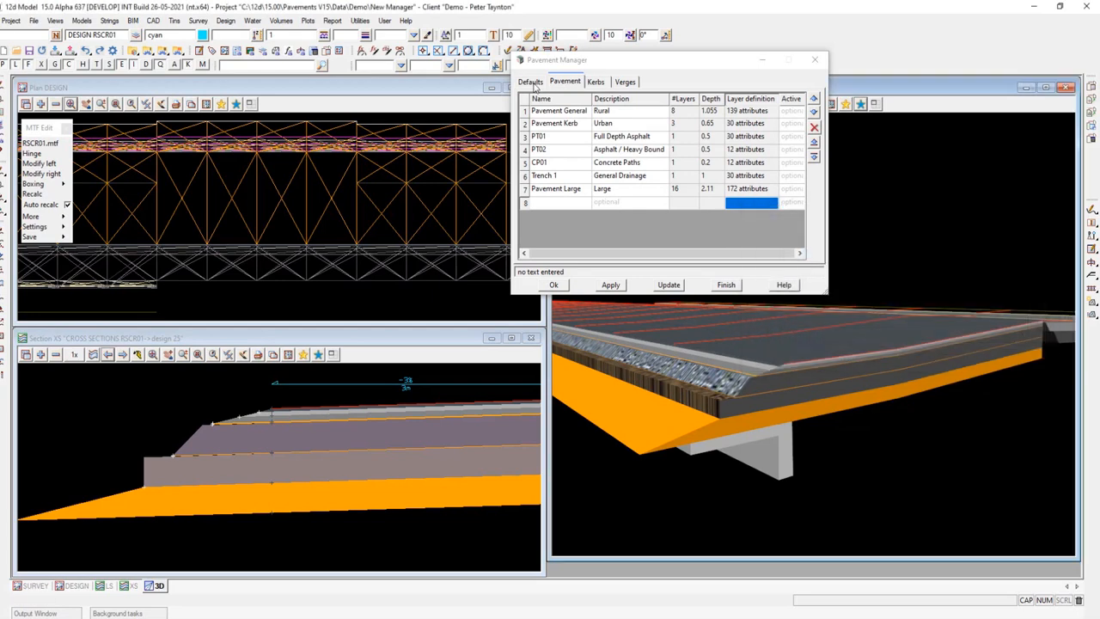
click(530, 81)
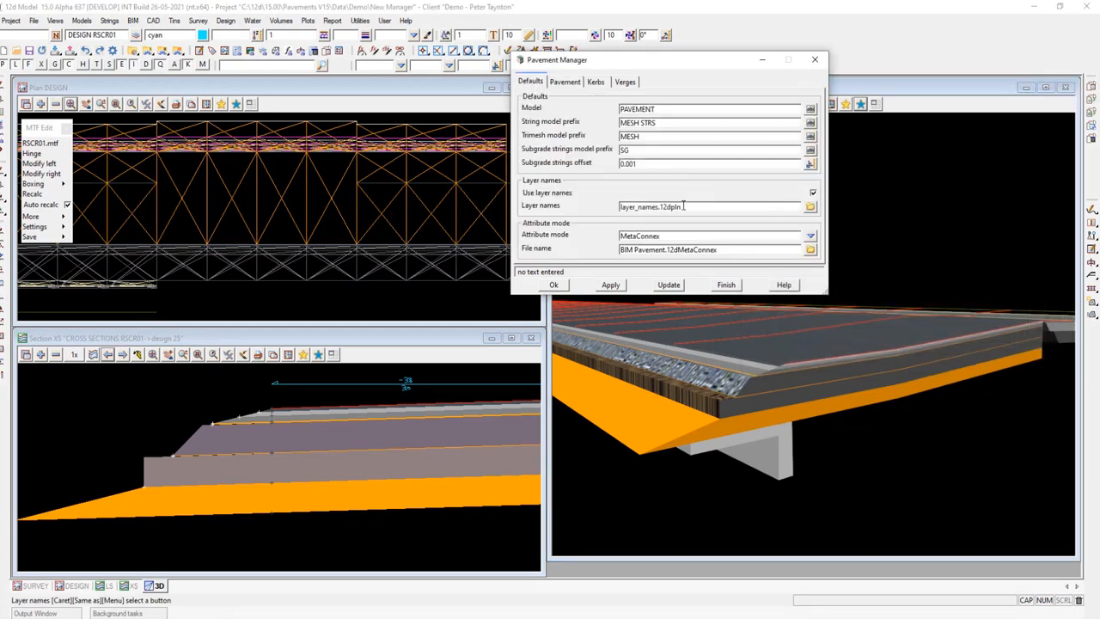
click(595, 82)
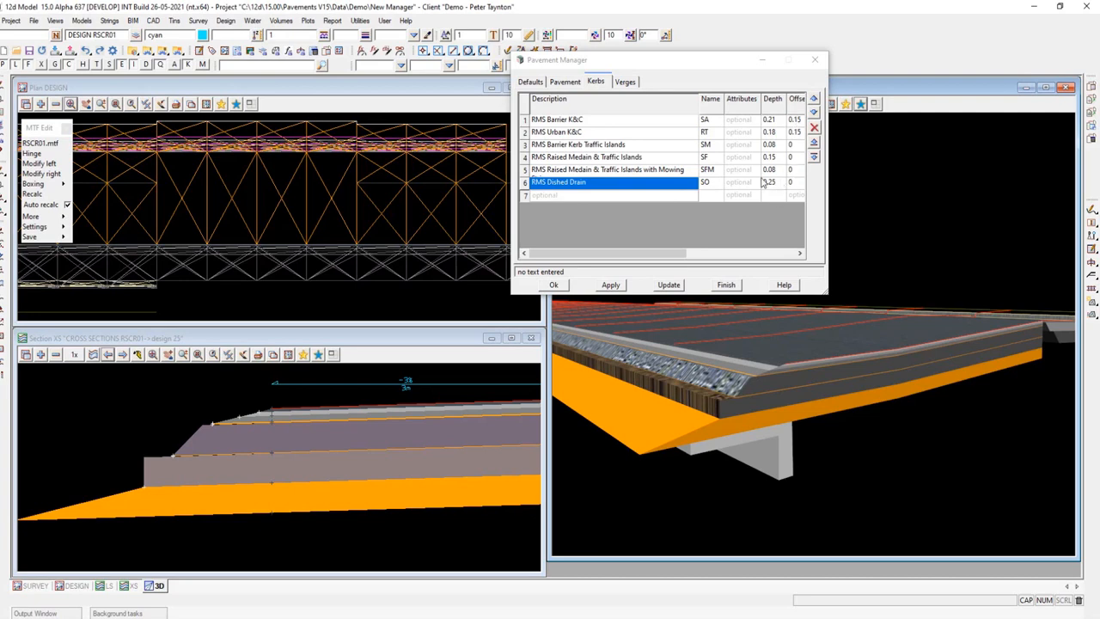
- Review the four verge definitions, then return to the Defaults settings
click(625, 81)
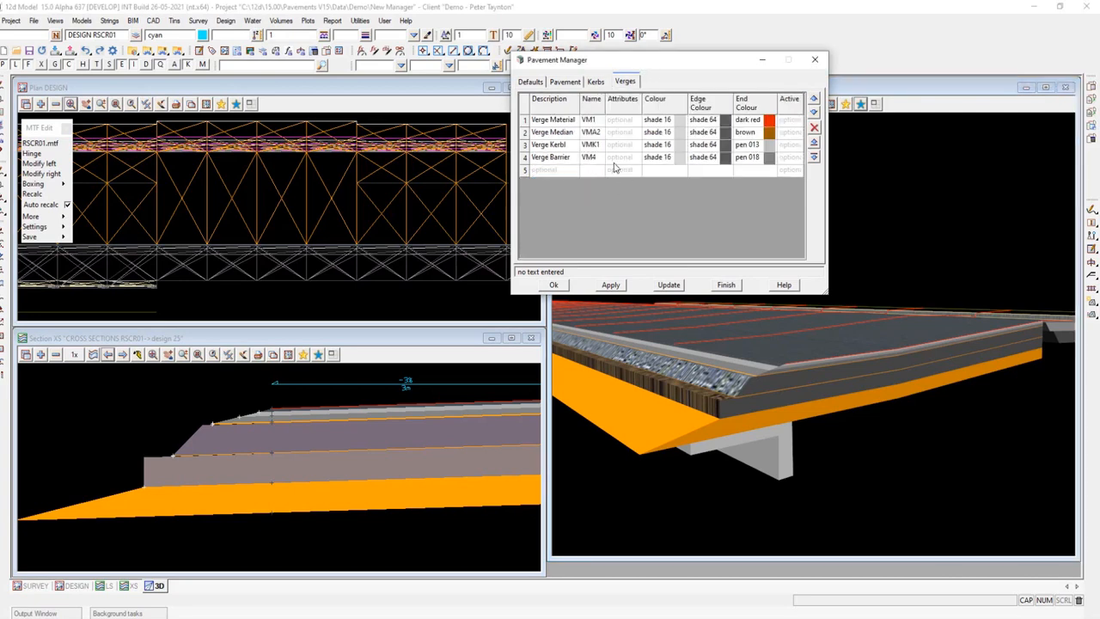
click(530, 81)
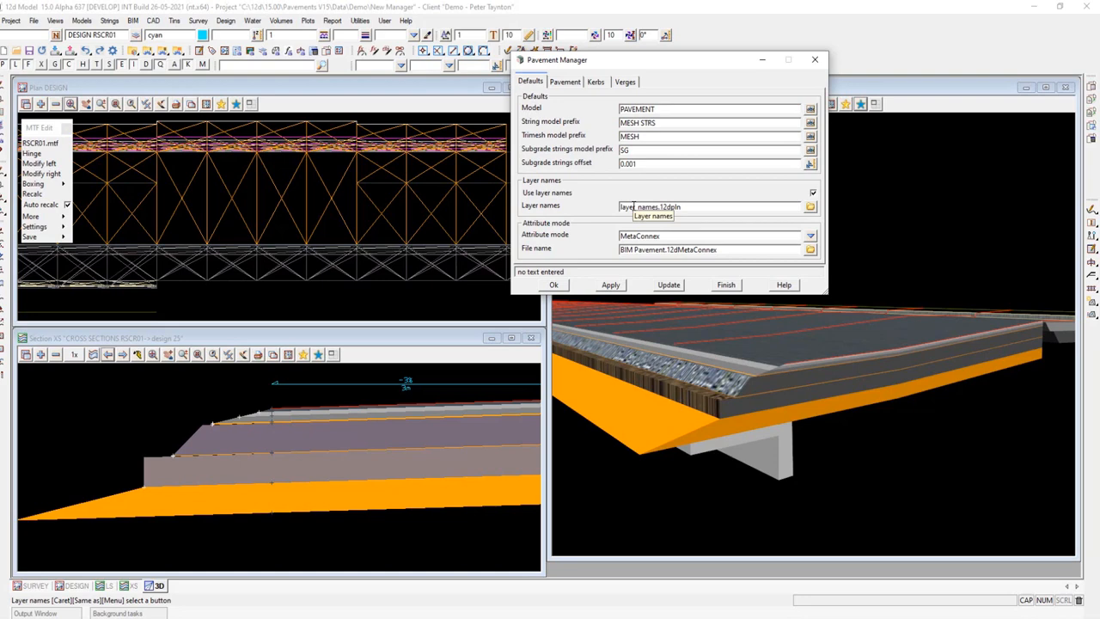
mouse_move(633, 183)
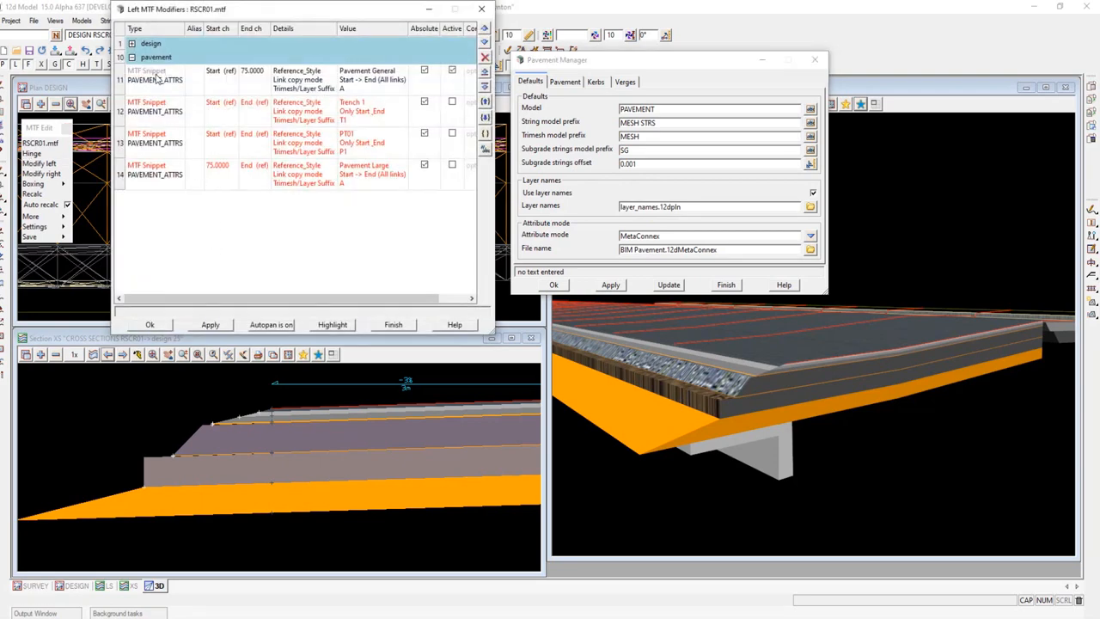
mouse_move(157, 80)
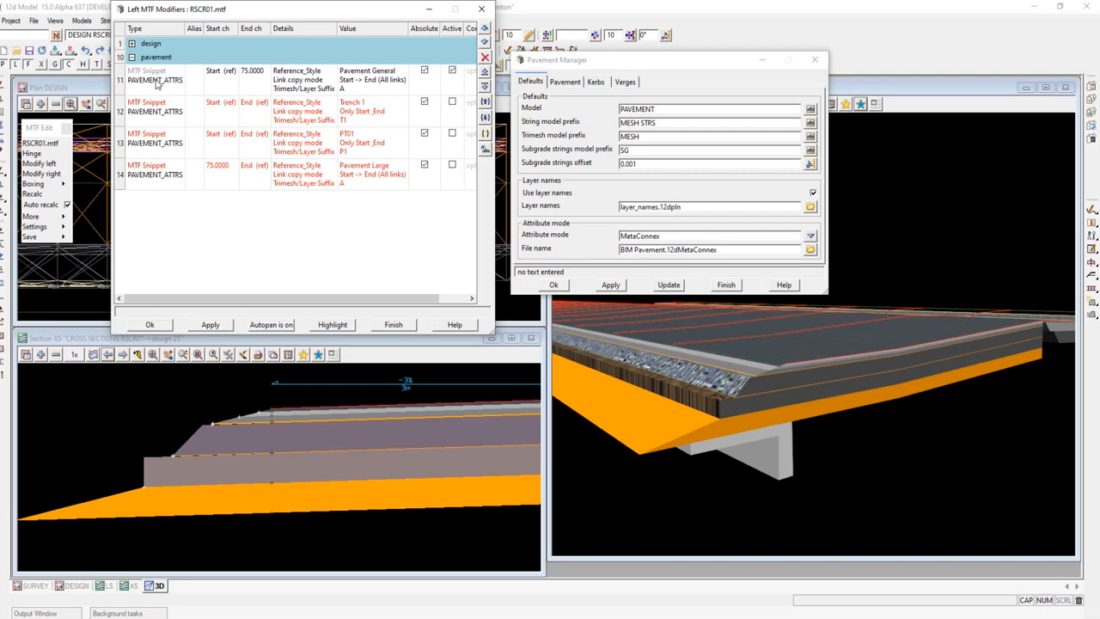
- Open the PAVEMENT_ATTRS snippet in row 11 of the Left MTF Modifiers
click(155, 79)
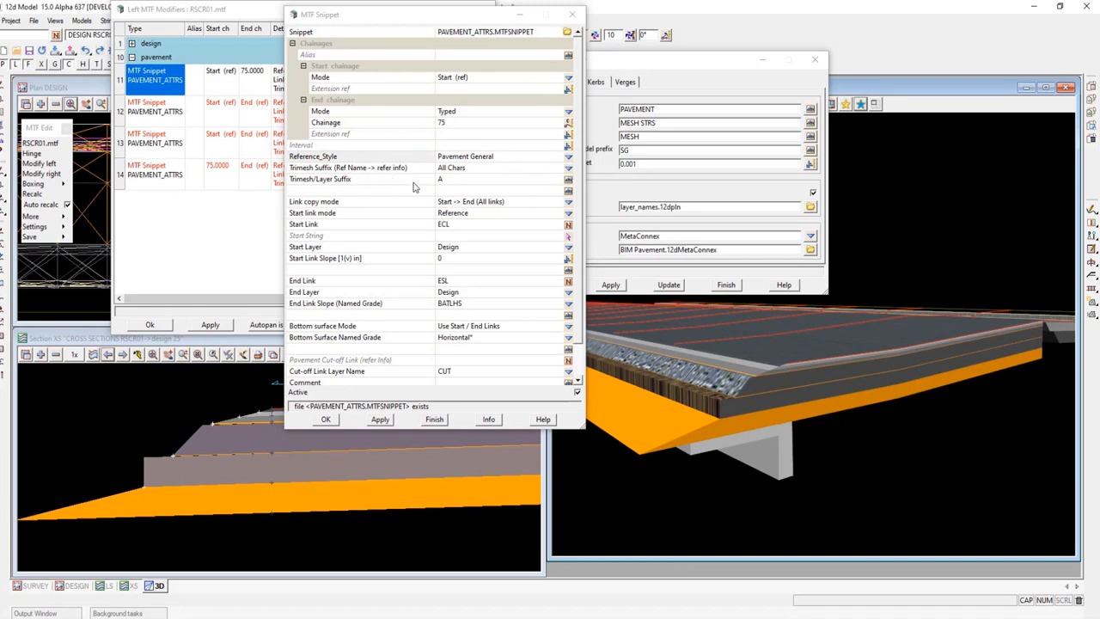
mouse_move(308, 210)
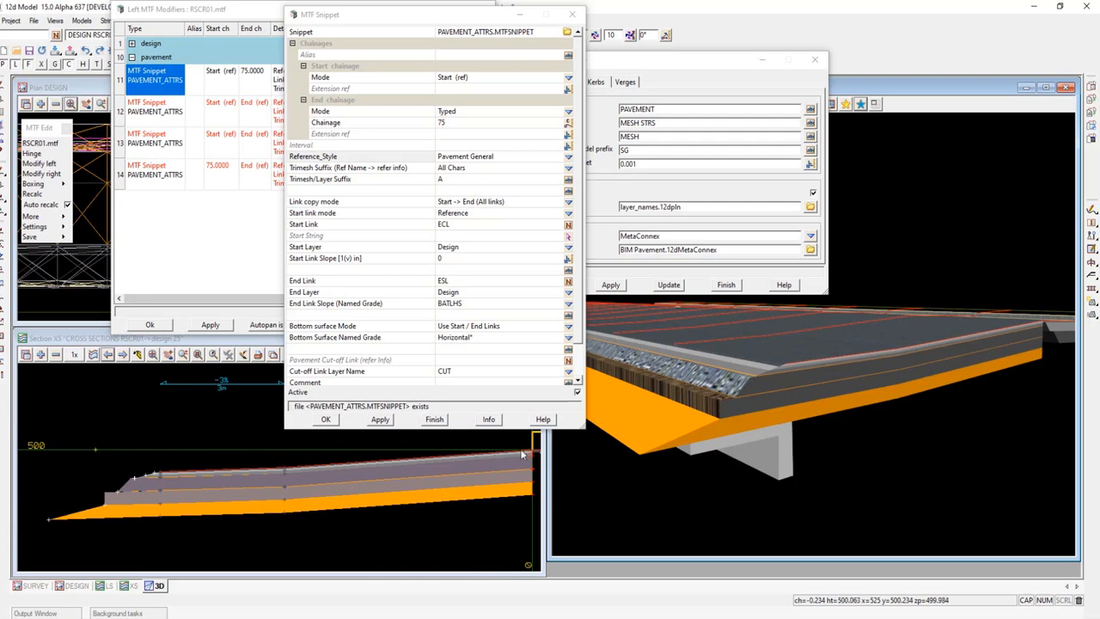
mouse_move(470, 464)
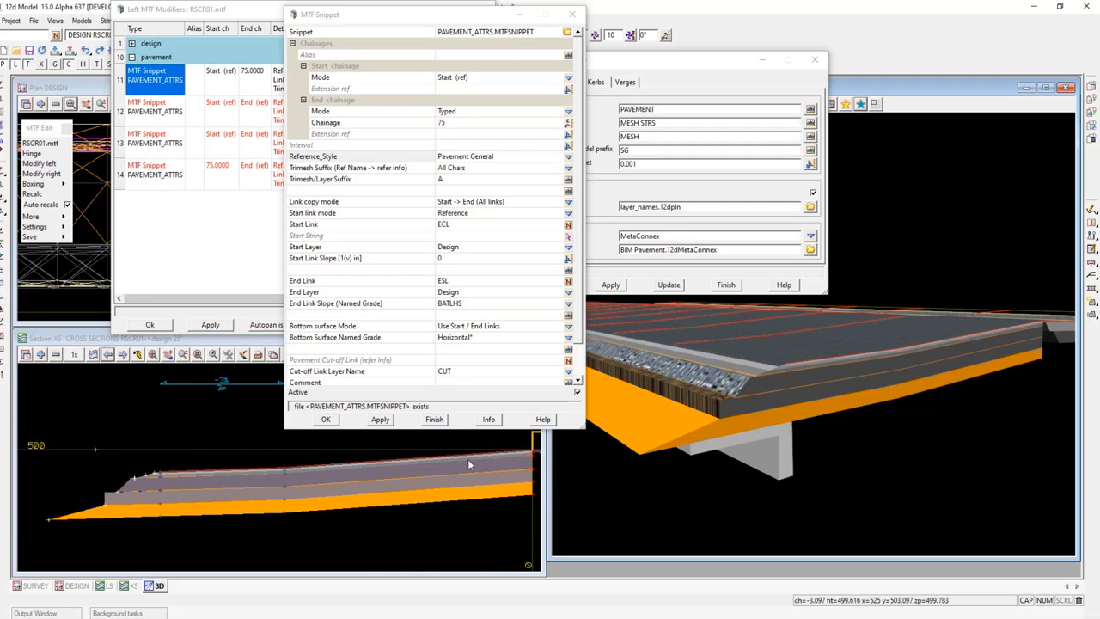
mouse_move(160, 477)
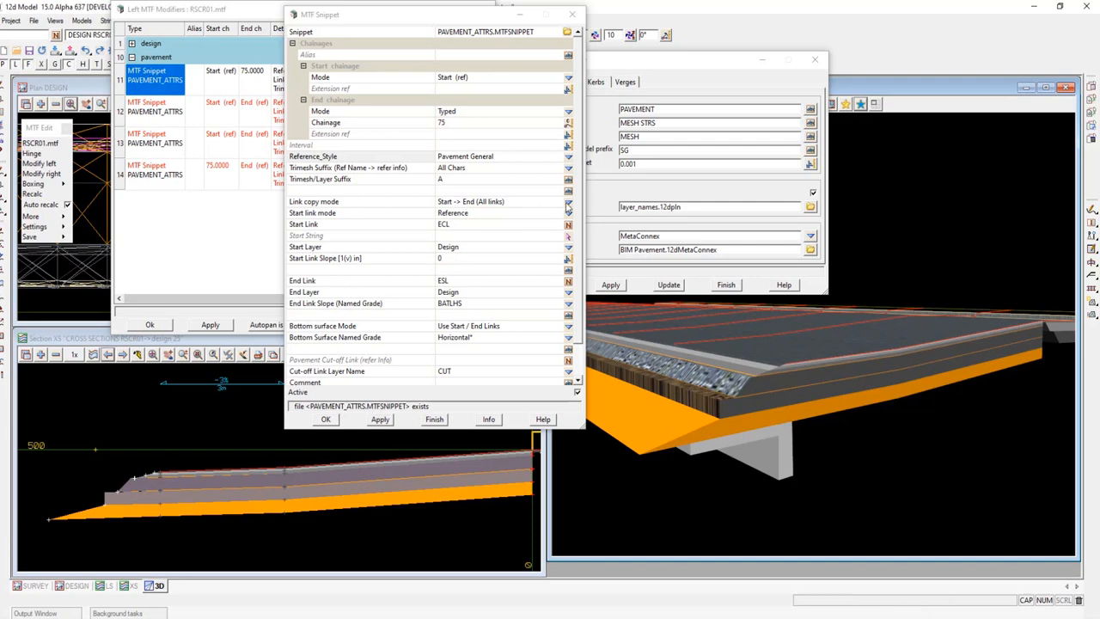
- Enter CUT as the PAVEMENT_ATTRS Pavement Cut-off Link and confirm the setting
click(568, 201)
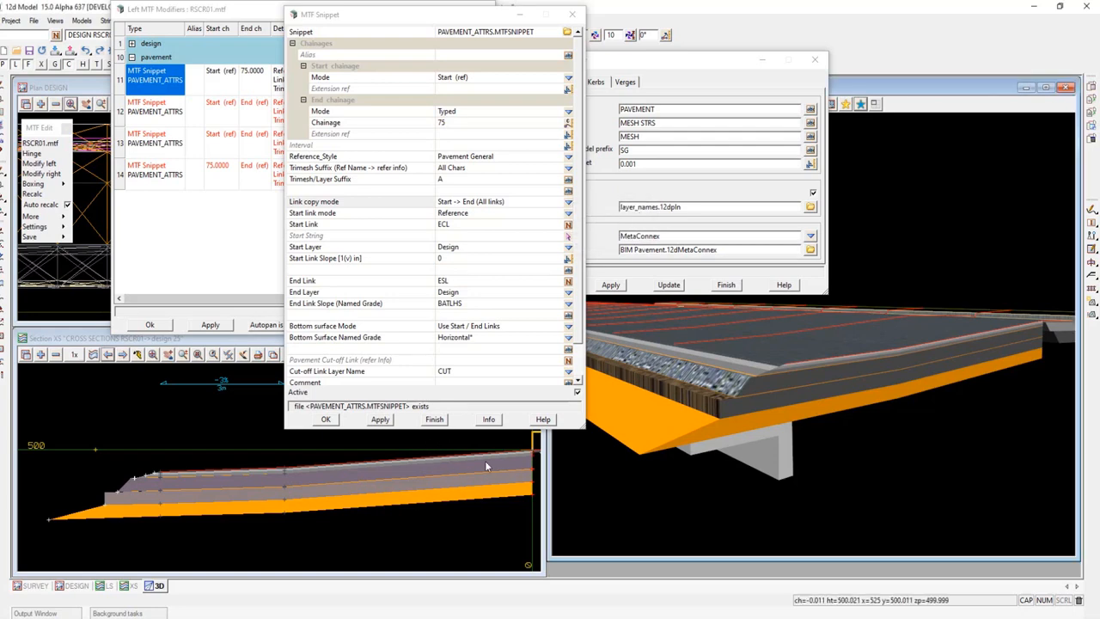
mouse_move(258, 473)
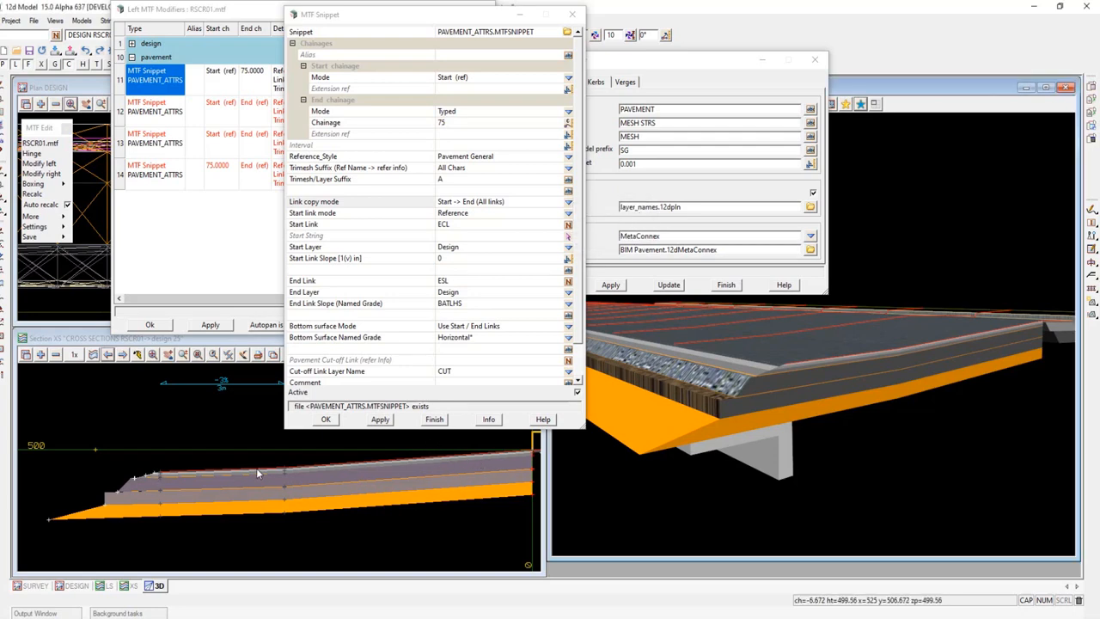
mouse_move(309, 477)
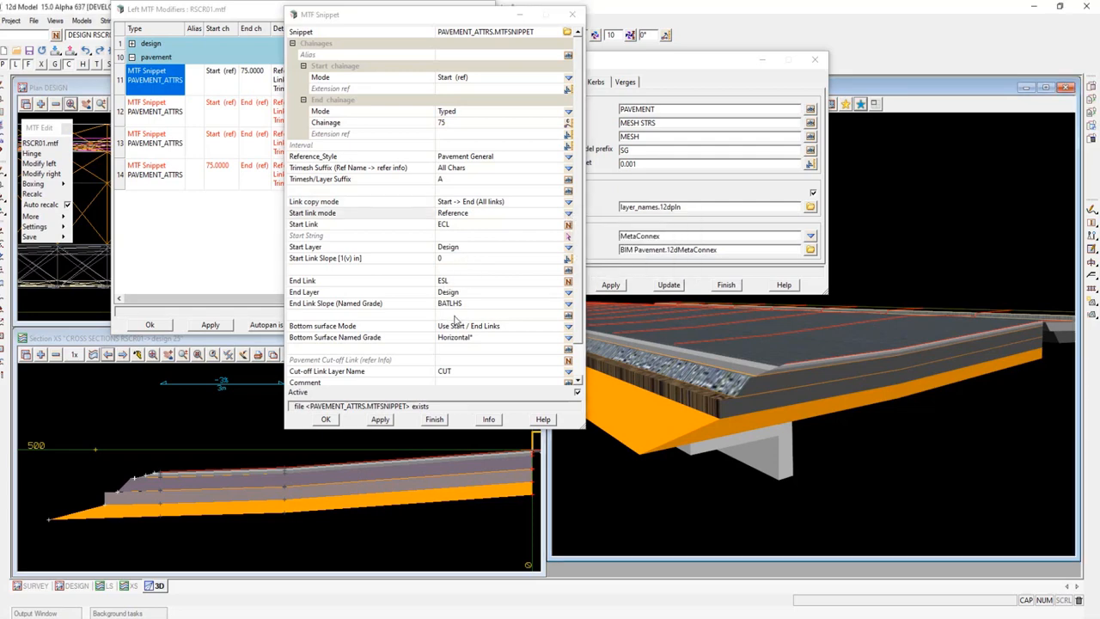
mouse_move(409, 277)
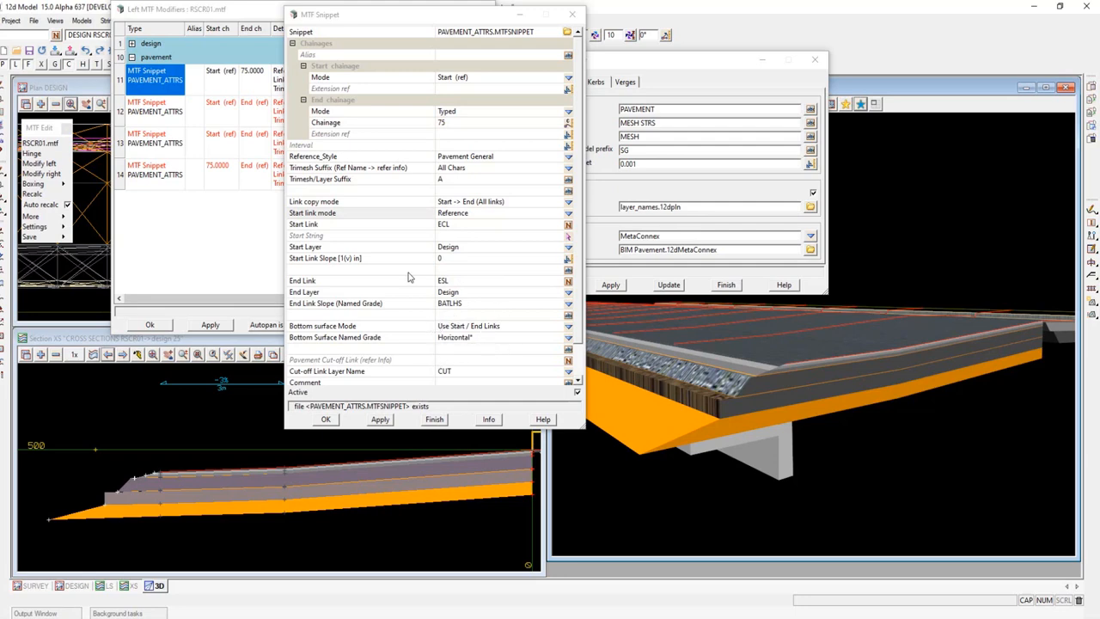
mouse_move(445, 376)
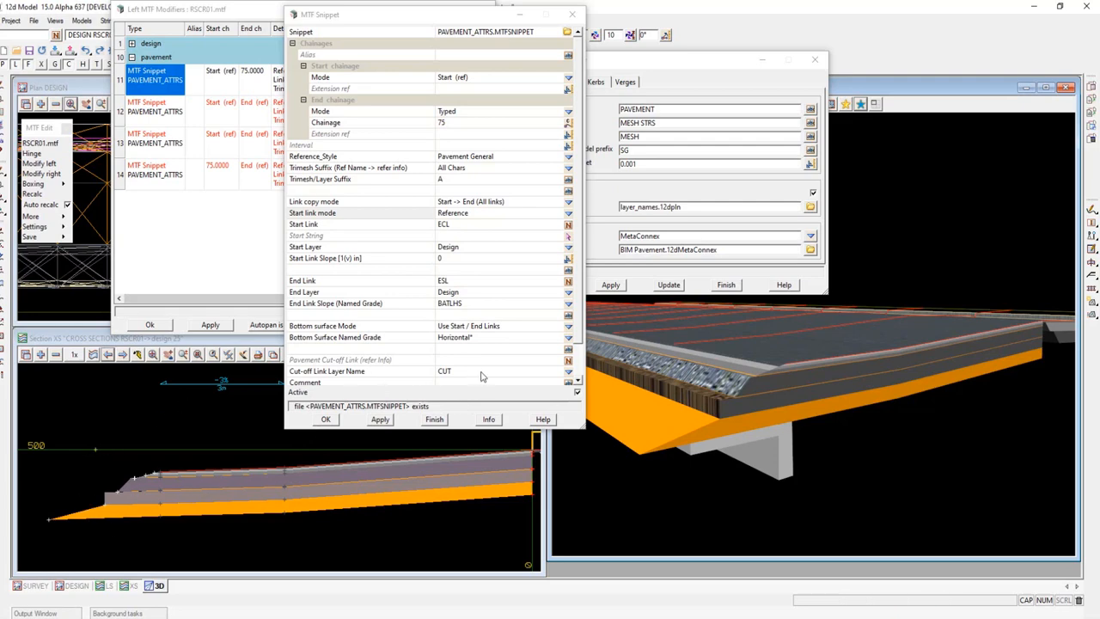
click(498, 359)
text(CUT)
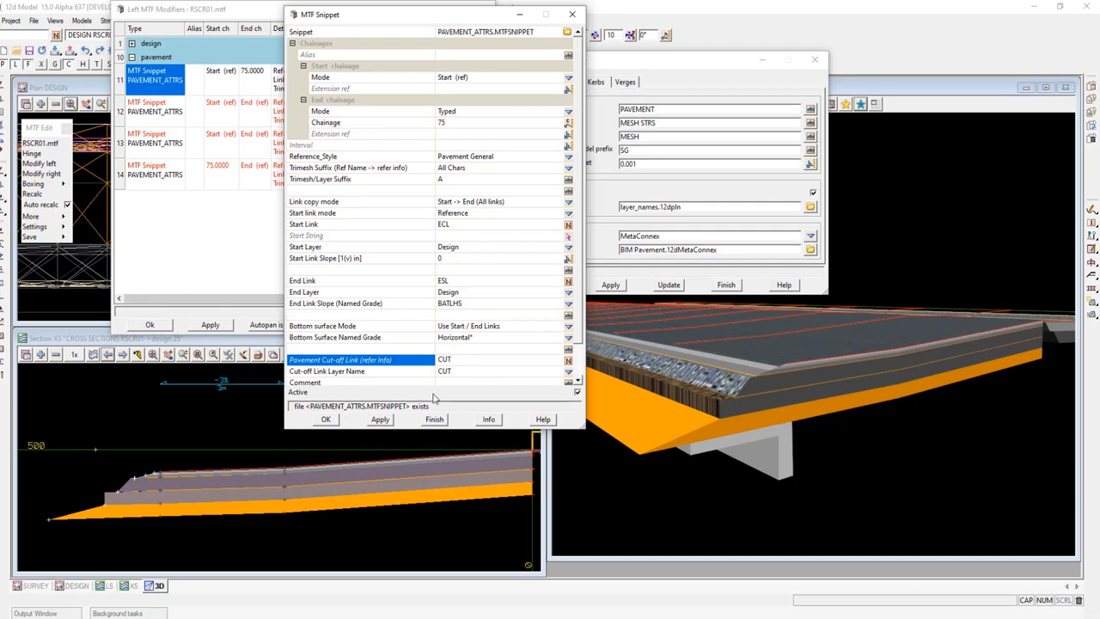
click(380, 418)
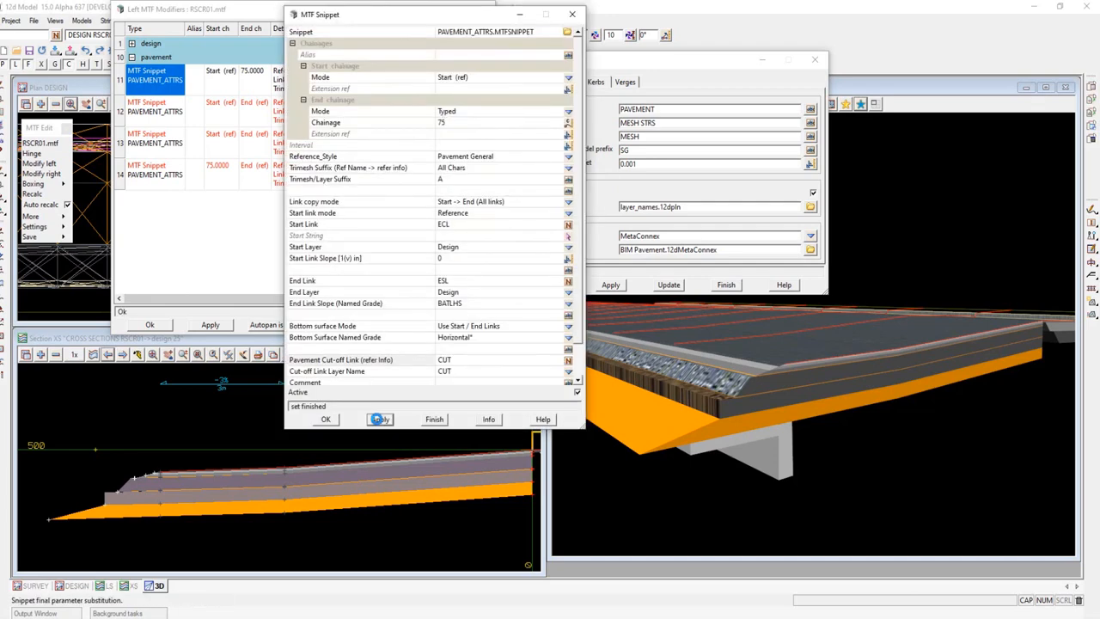
- Reapply RSCR01's templates with the cut-off snippet and dismiss the no-volumes message
click(380, 420)
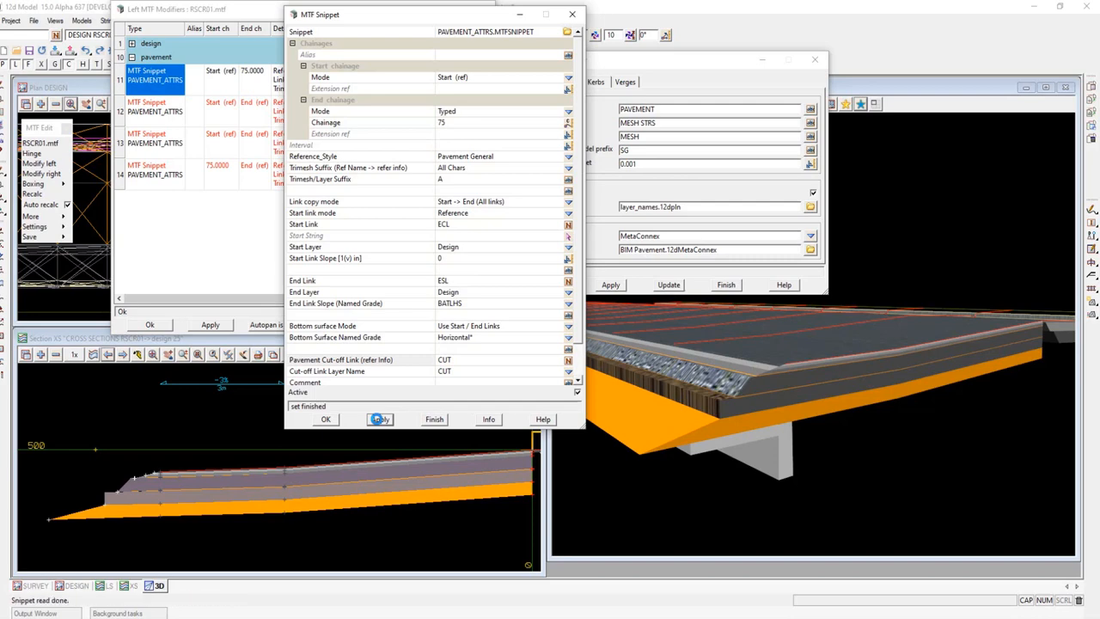
click(380, 419)
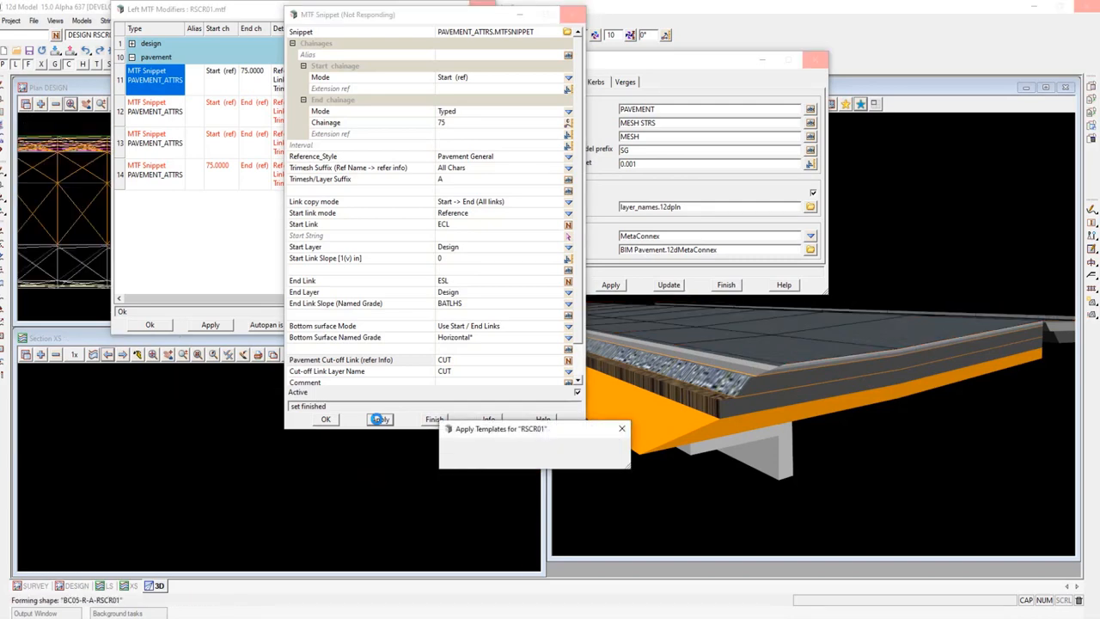
click(379, 418)
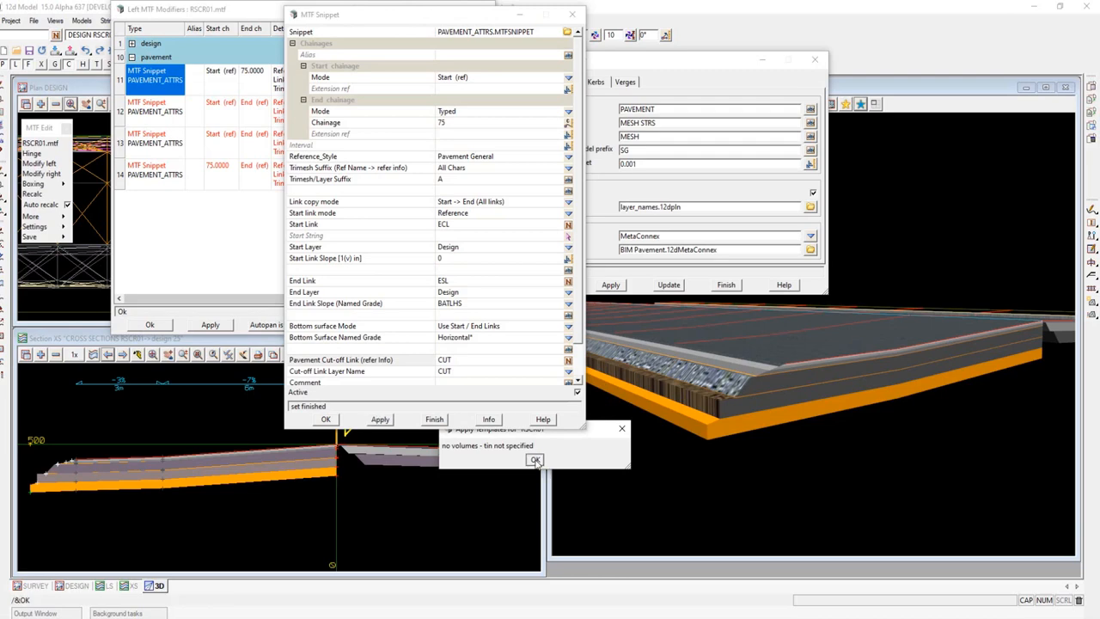
click(534, 459)
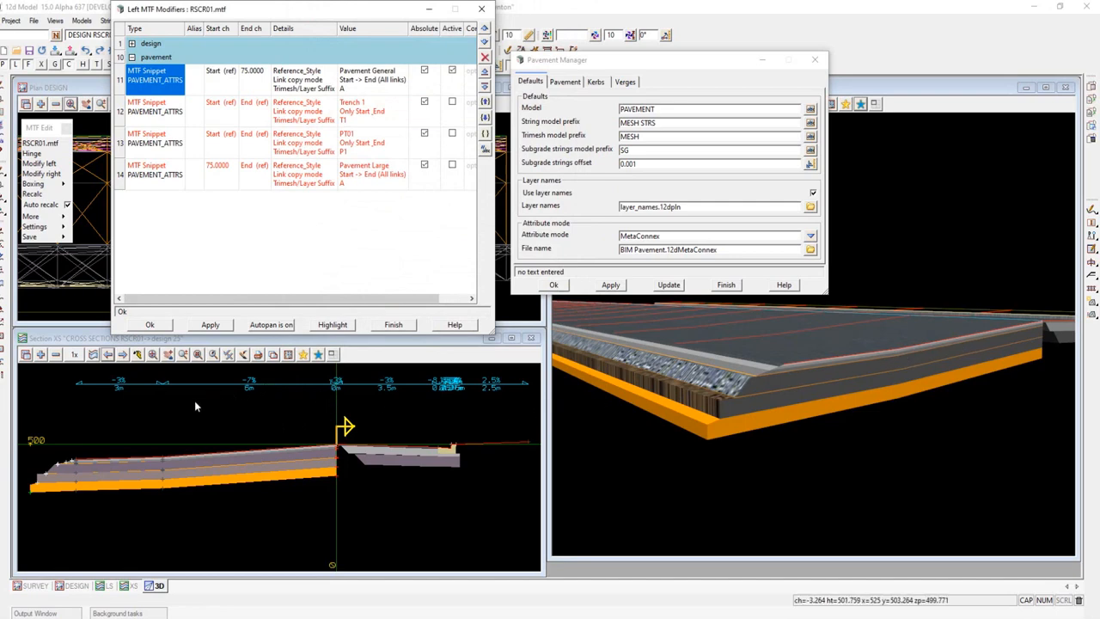
mouse_move(182, 454)
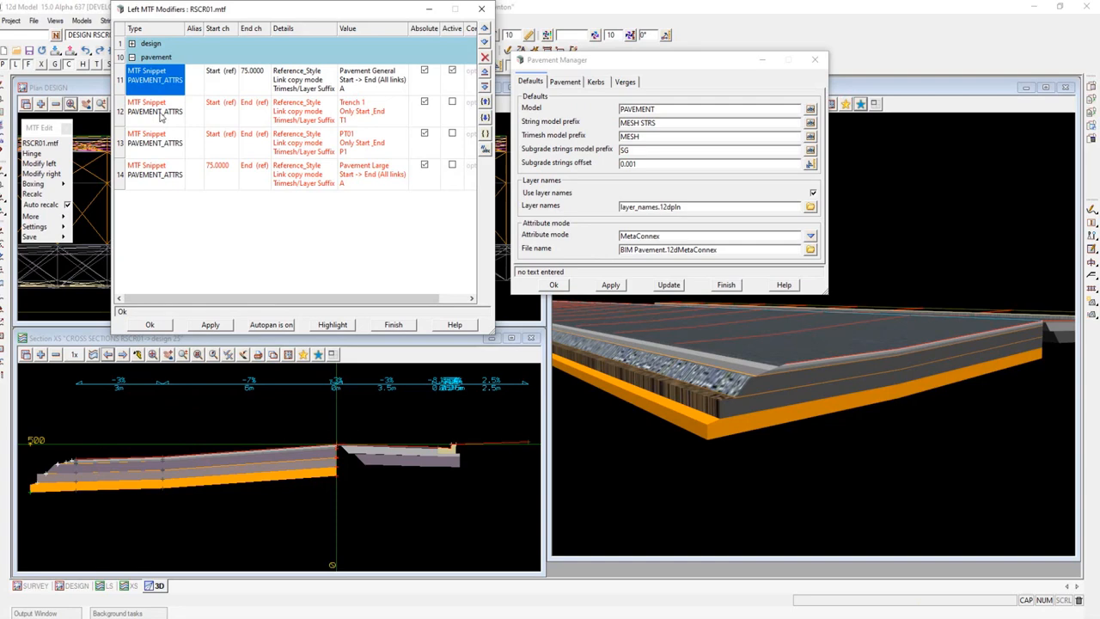
- Open the row 12 Trench 1 PAVEMENT_ATTRS snippet and dismiss the string inquiry panel
double_click(155, 107)
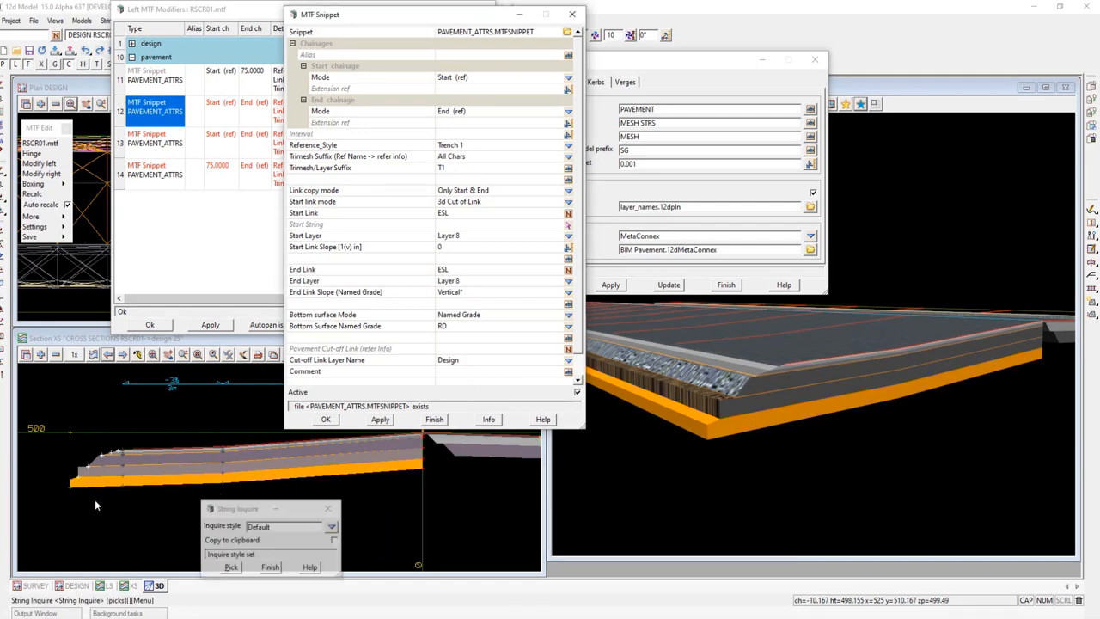
click(69, 487)
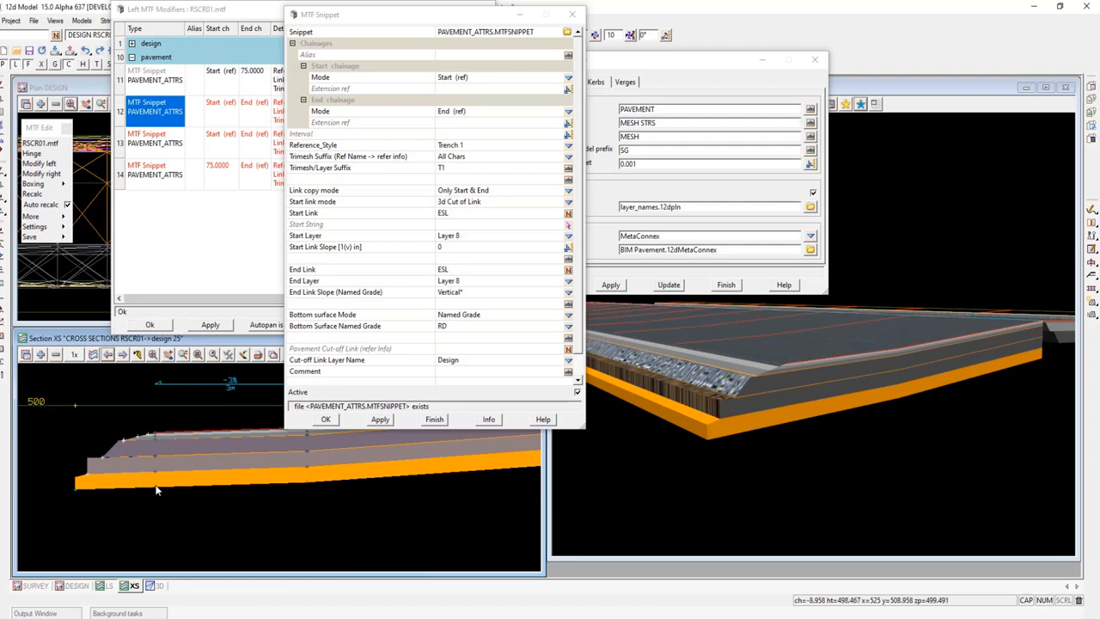
mouse_move(158, 451)
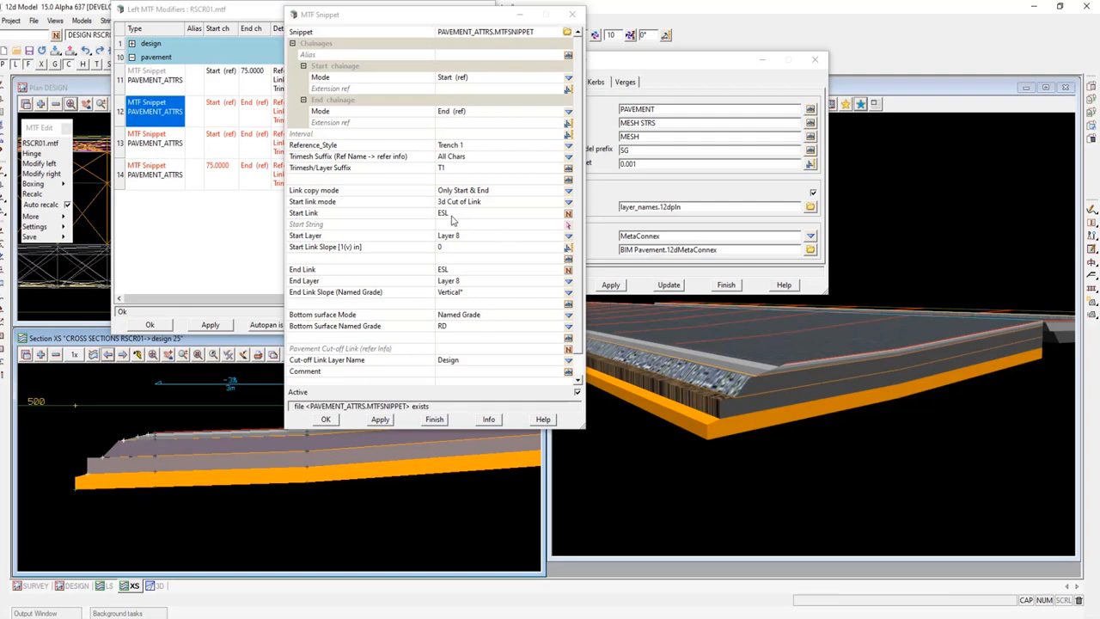
mouse_move(219, 421)
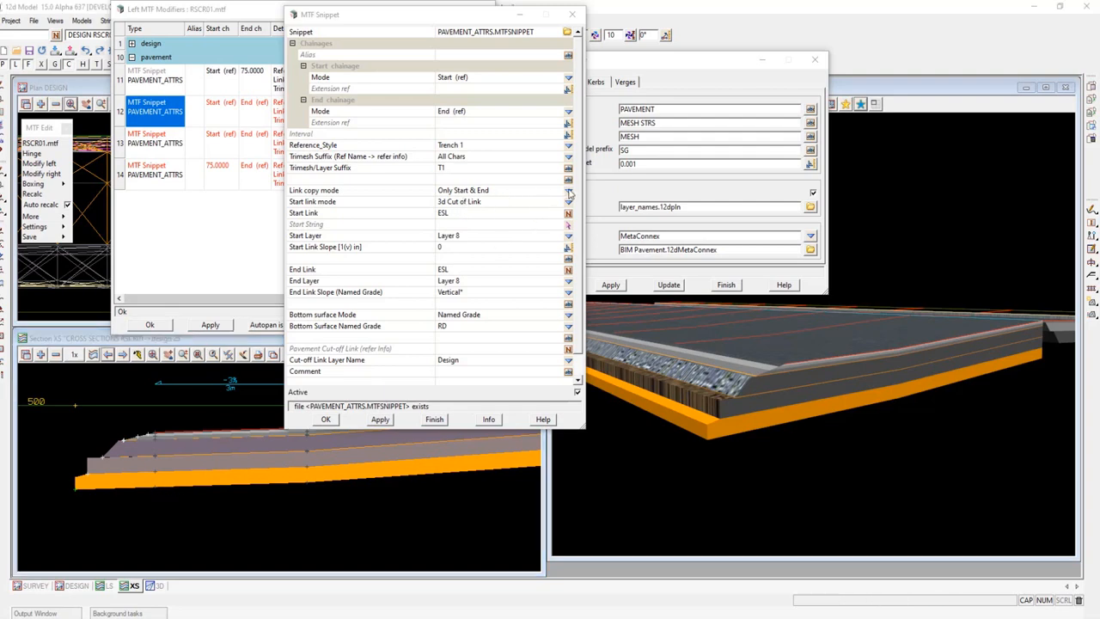
- Show the link copy mode choices in the Trench 1 snippet
click(568, 190)
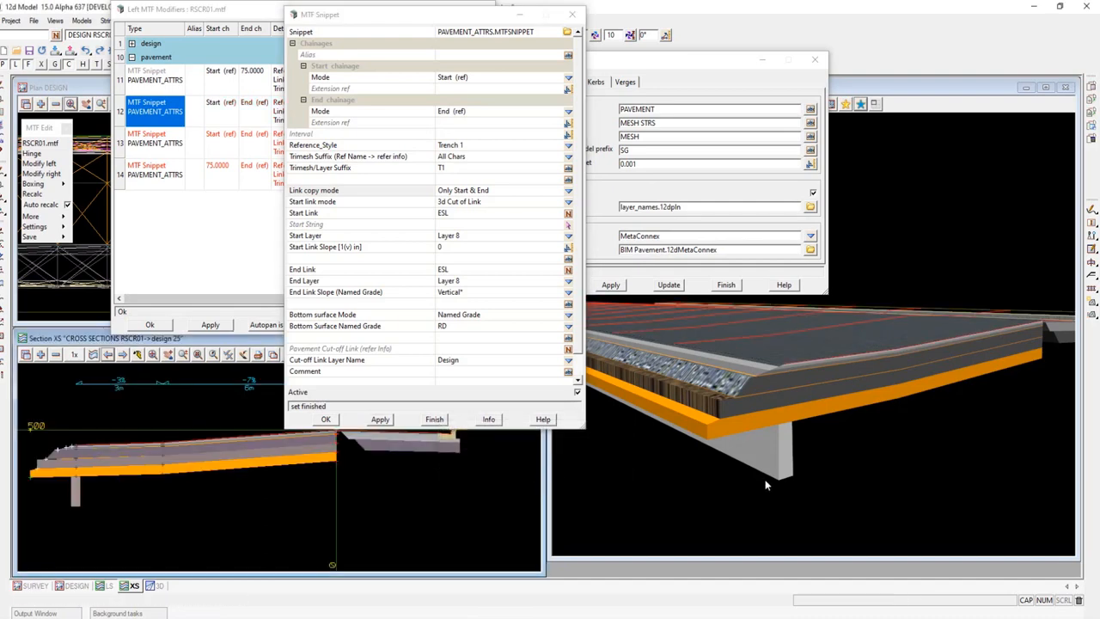
mouse_move(779, 484)
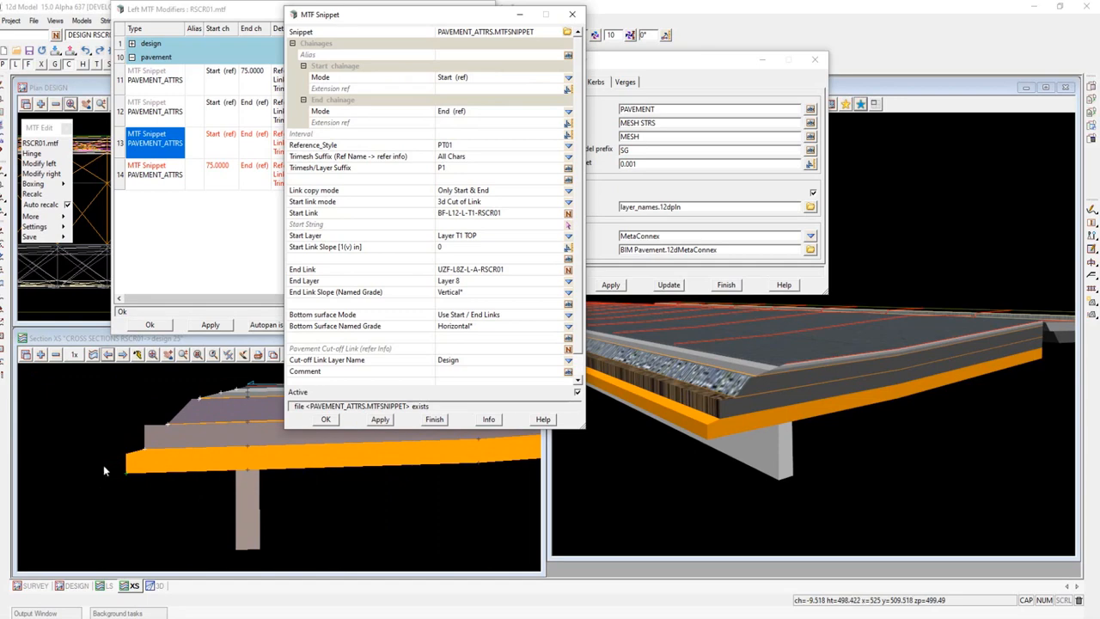
mouse_move(285, 447)
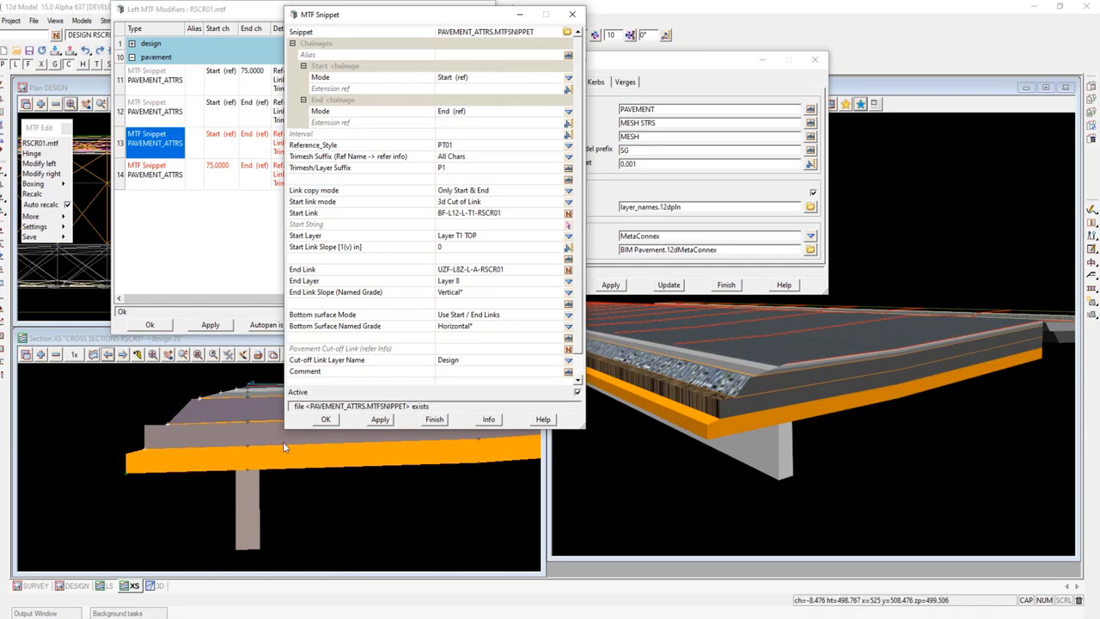
mouse_move(148, 487)
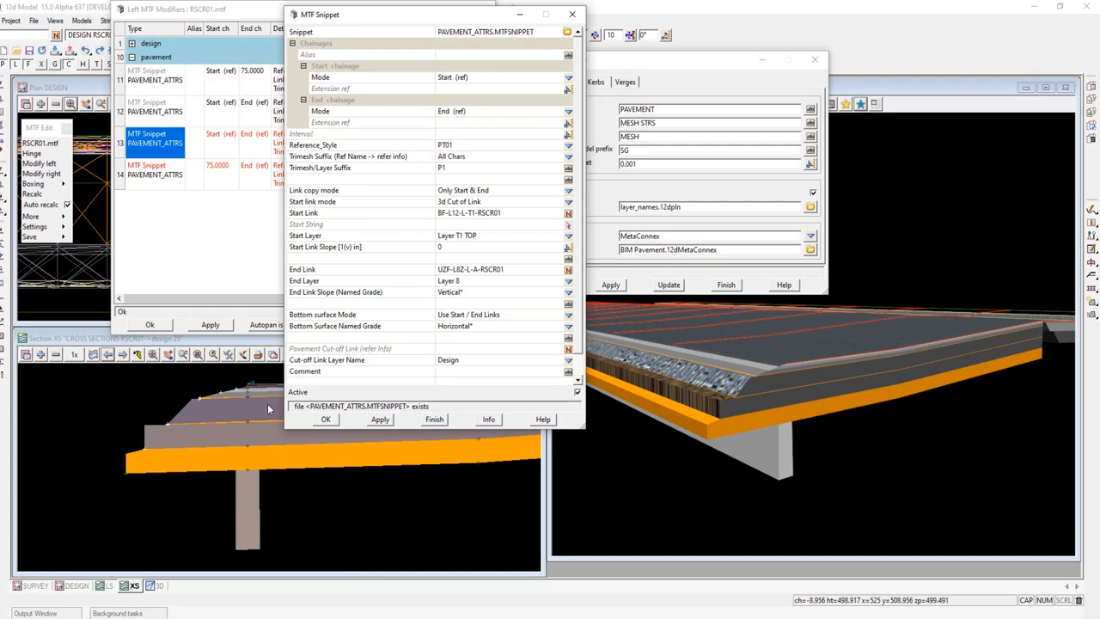
mouse_move(248, 508)
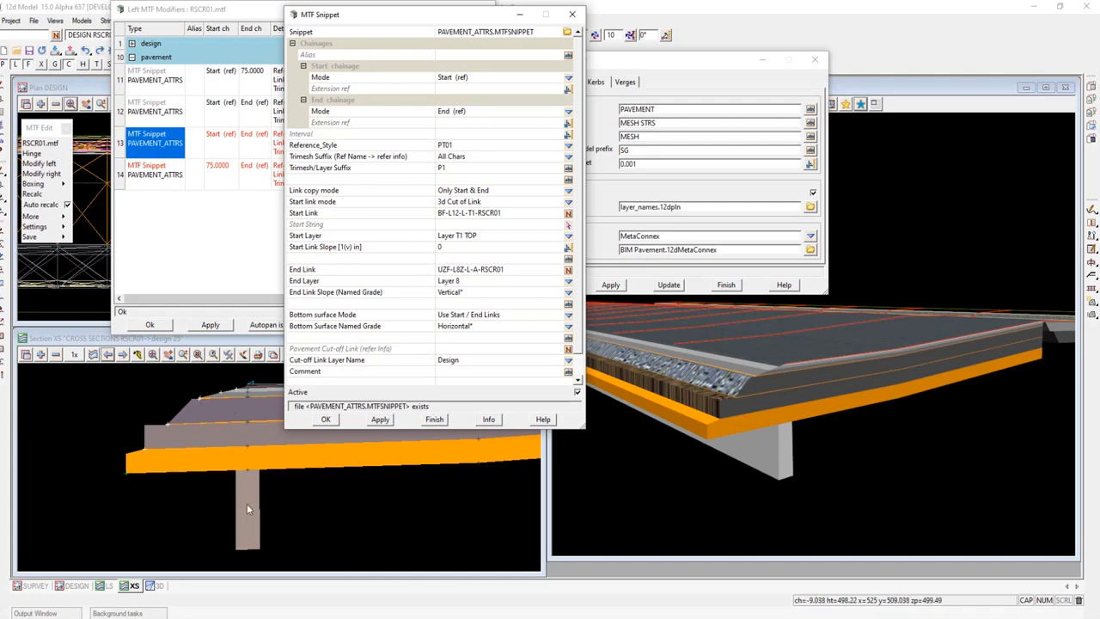
mouse_move(216, 478)
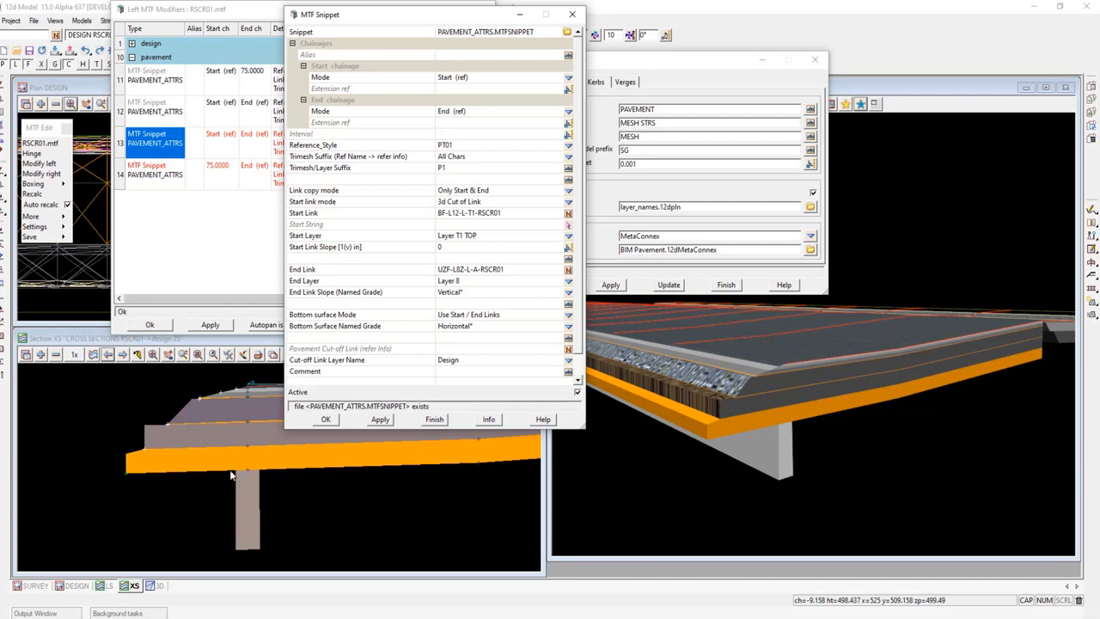
mouse_move(460, 201)
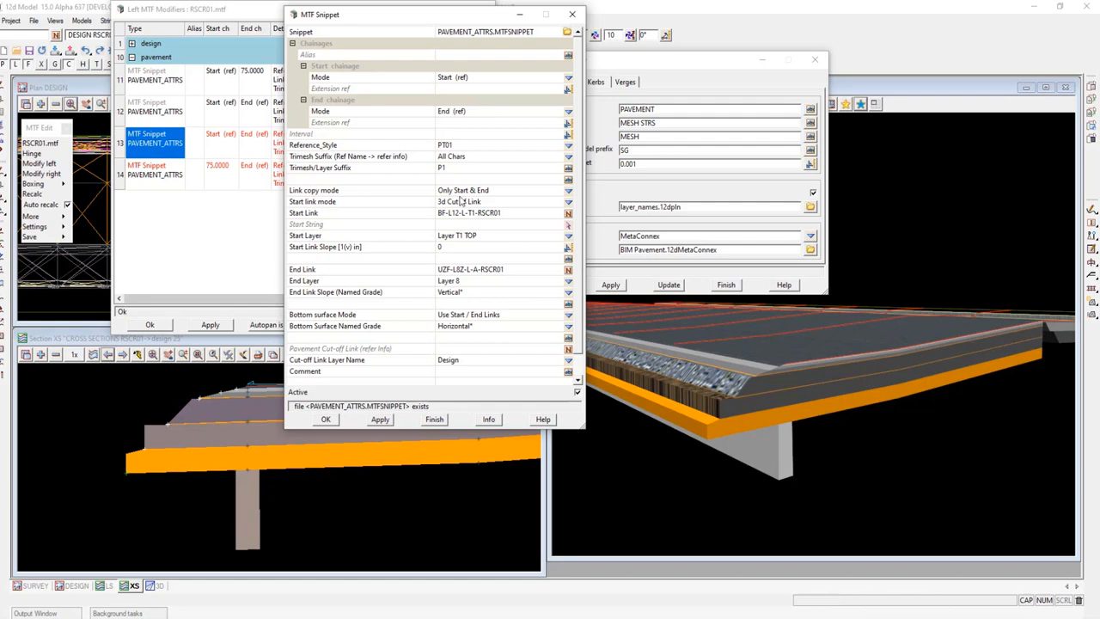
- Review the row 13 PT01 snippet's link options, suffix P1
click(567, 190)
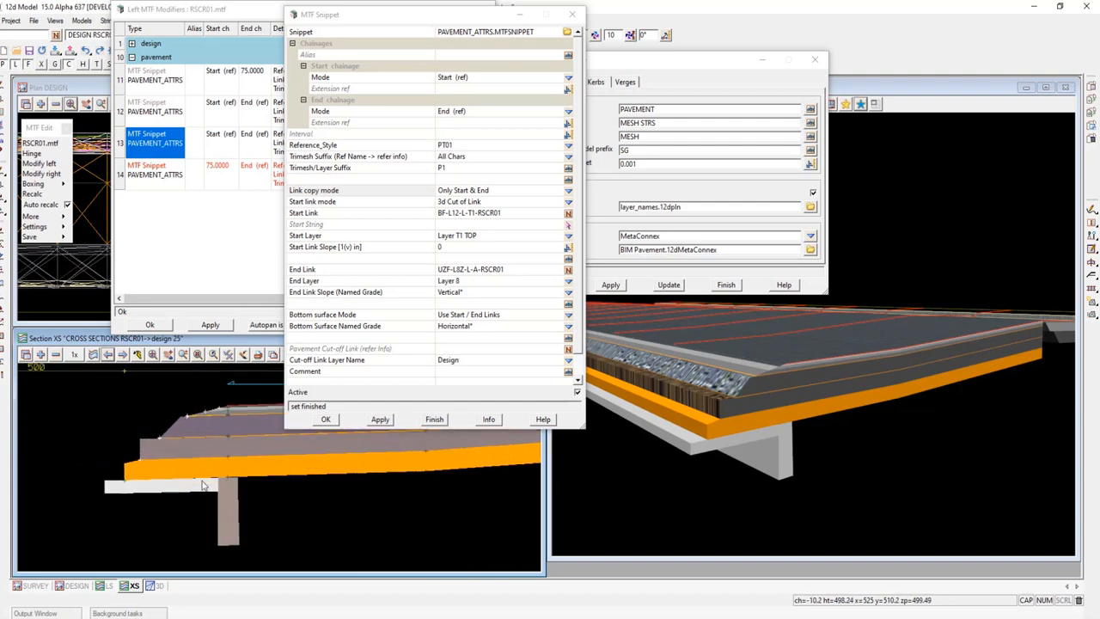
mouse_move(272, 495)
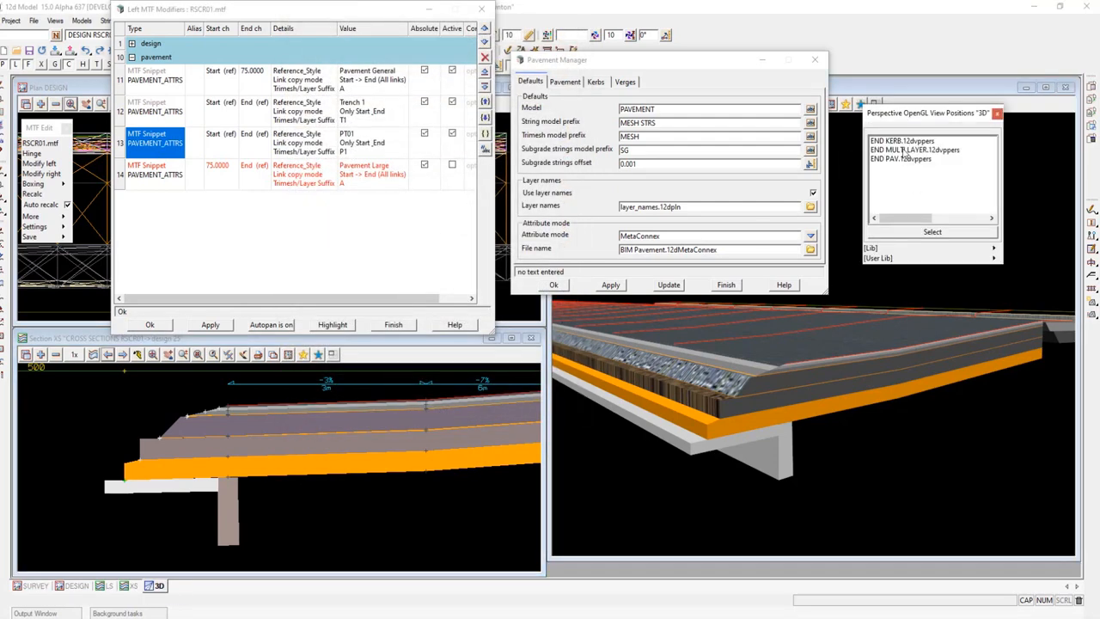
- Open the modifier 14 Pavement Large snippet and apply it to RSCR01 from chainage 75
click(155, 173)
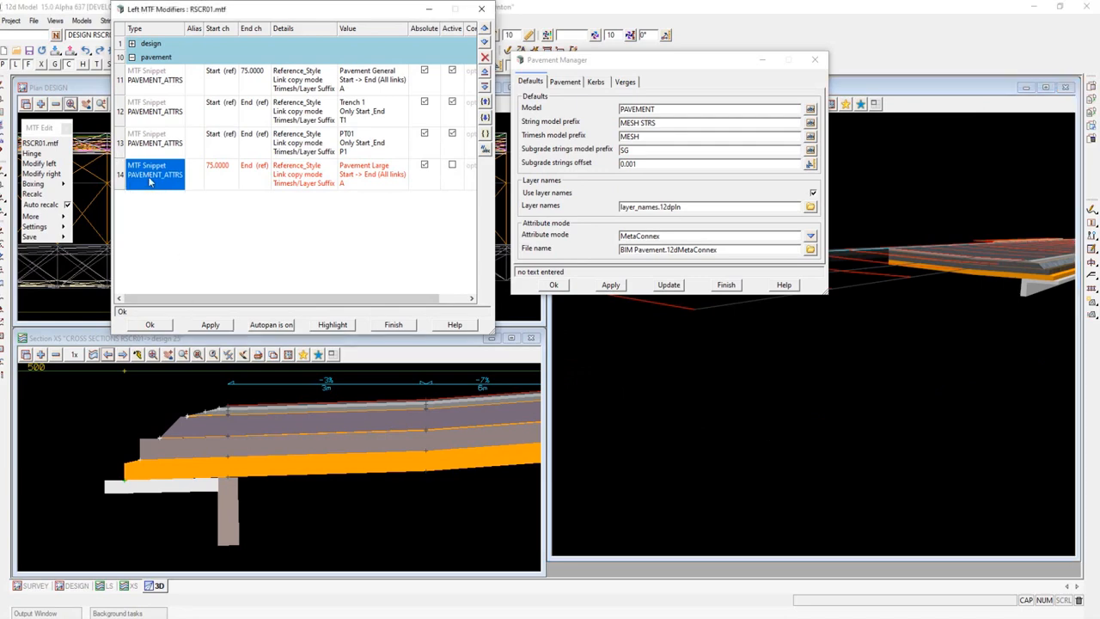
double_click(154, 170)
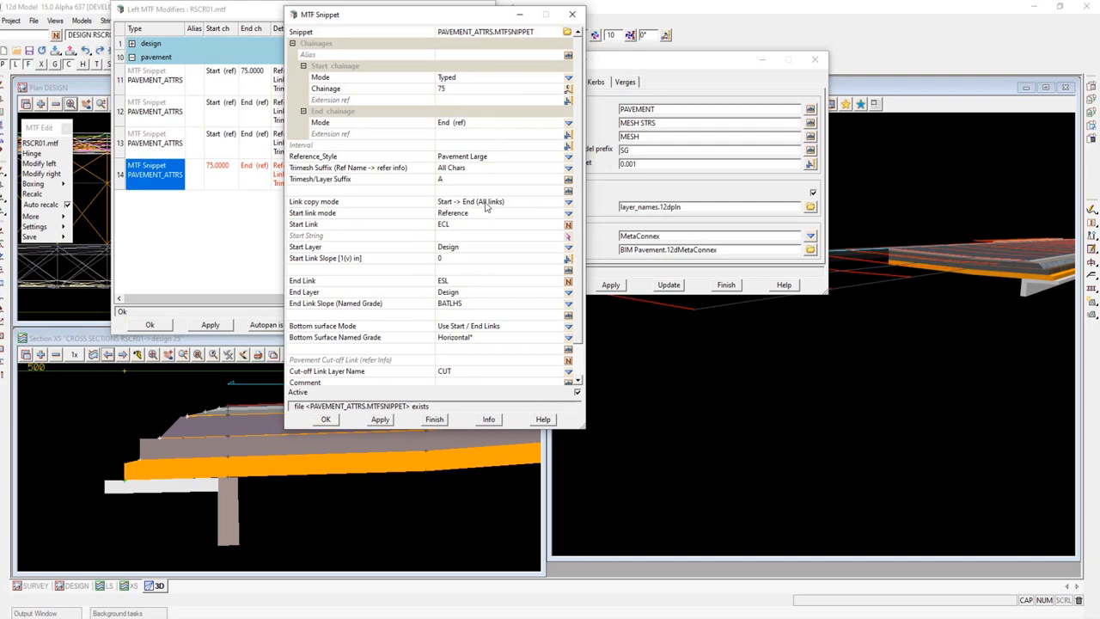
click(379, 420)
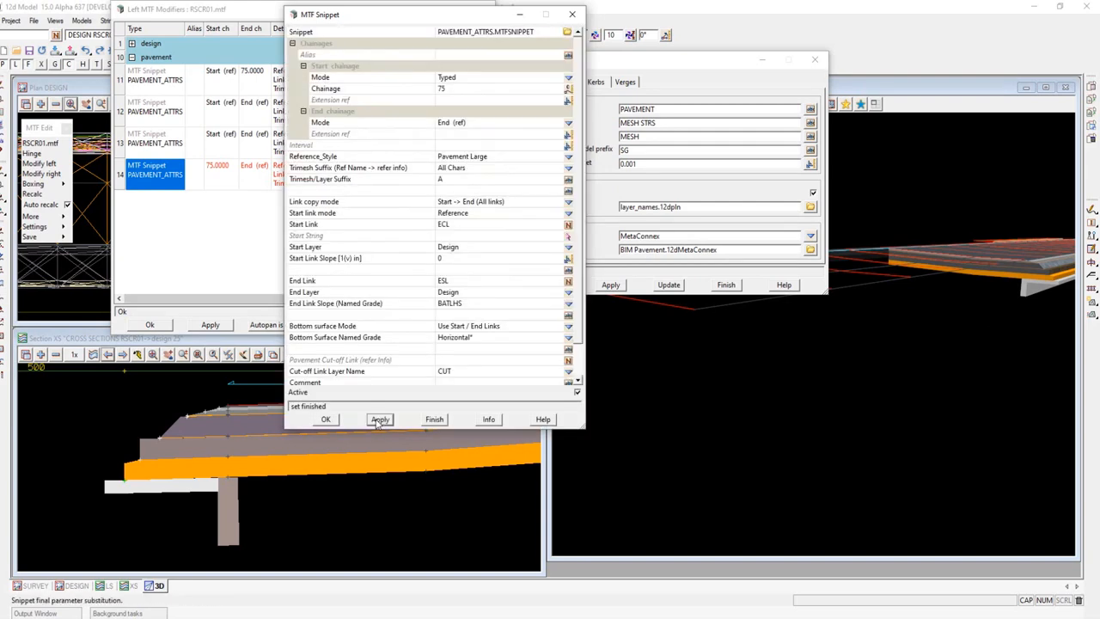
click(380, 420)
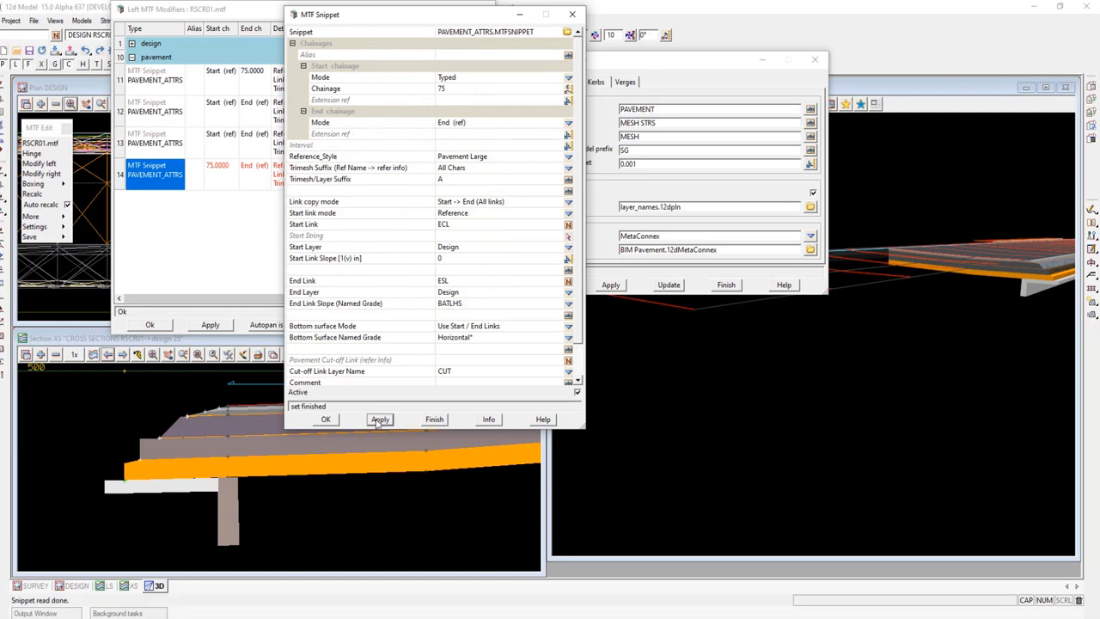
click(379, 419)
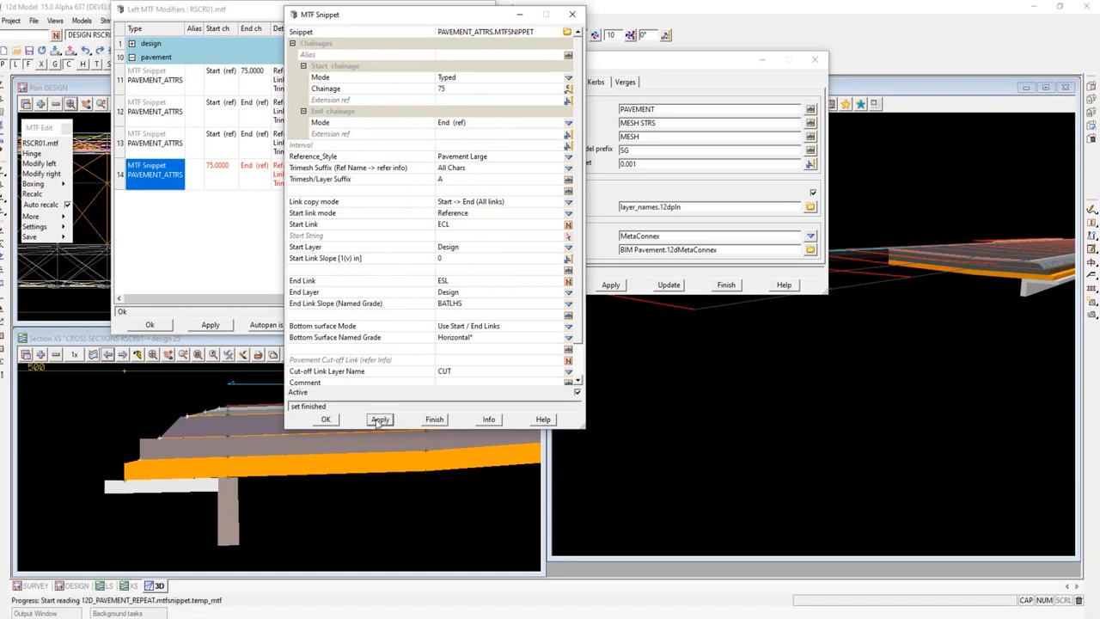
click(380, 419)
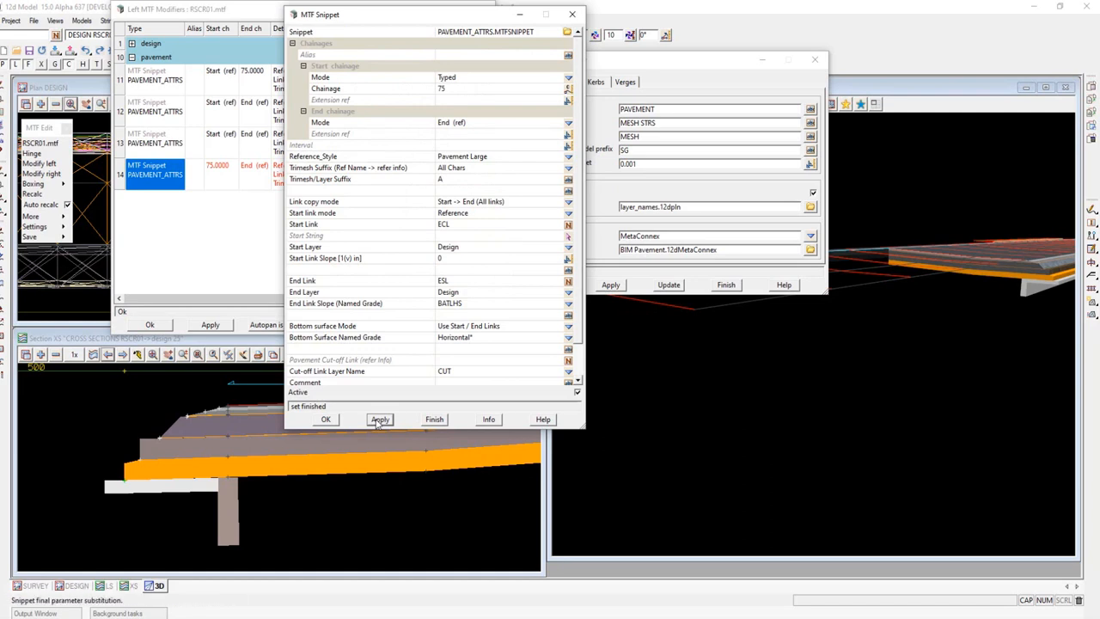
click(379, 419)
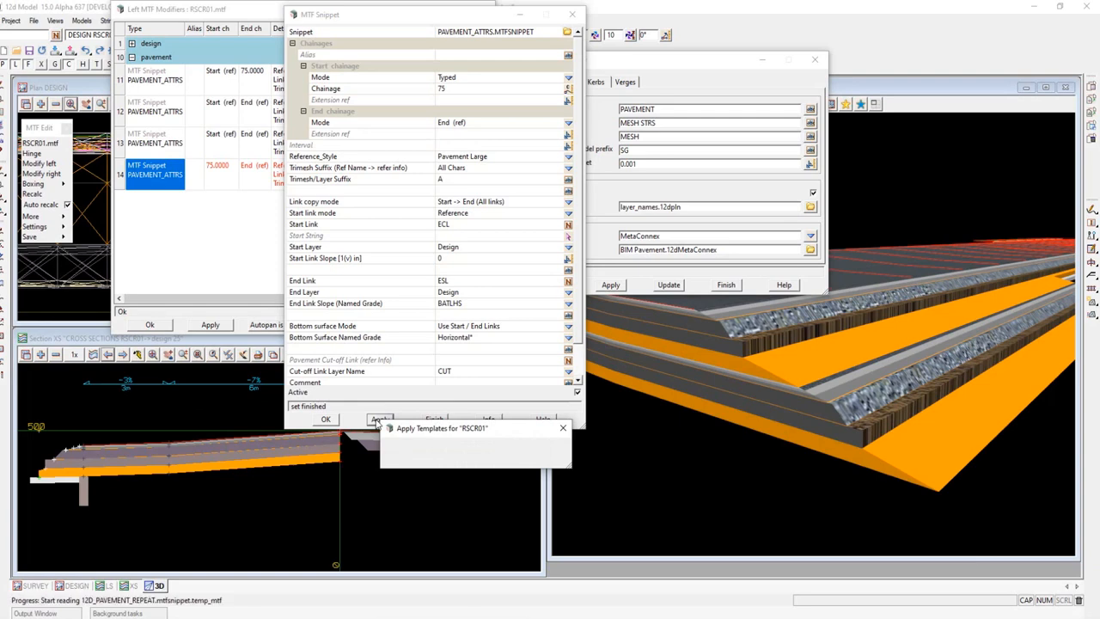
click(379, 420)
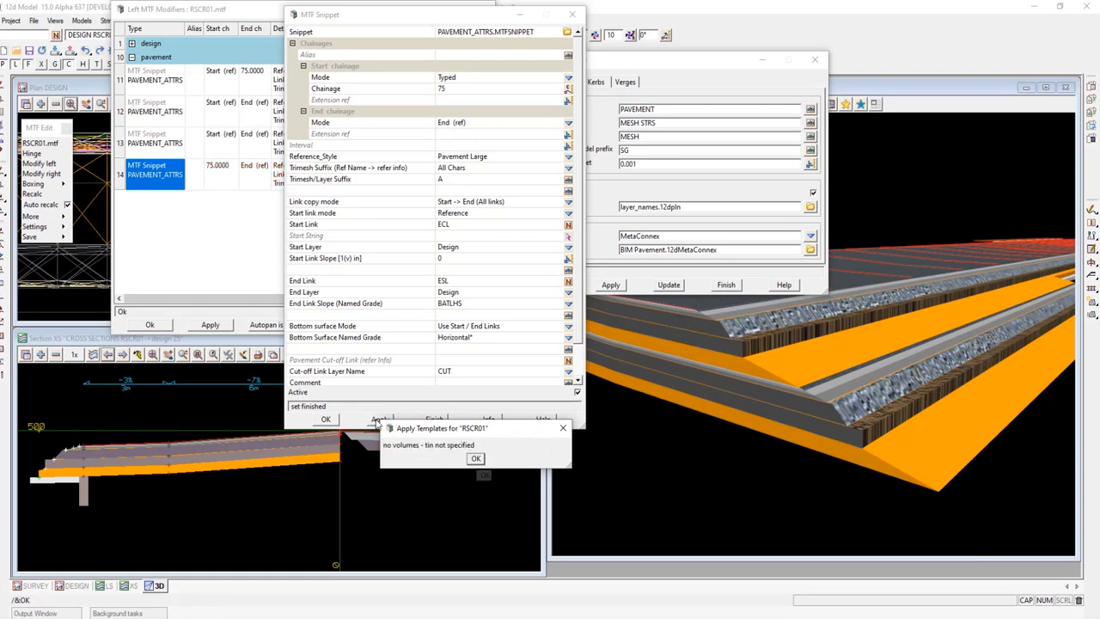
- Dismiss the 'no volumes - tin not specified' warning
click(475, 458)
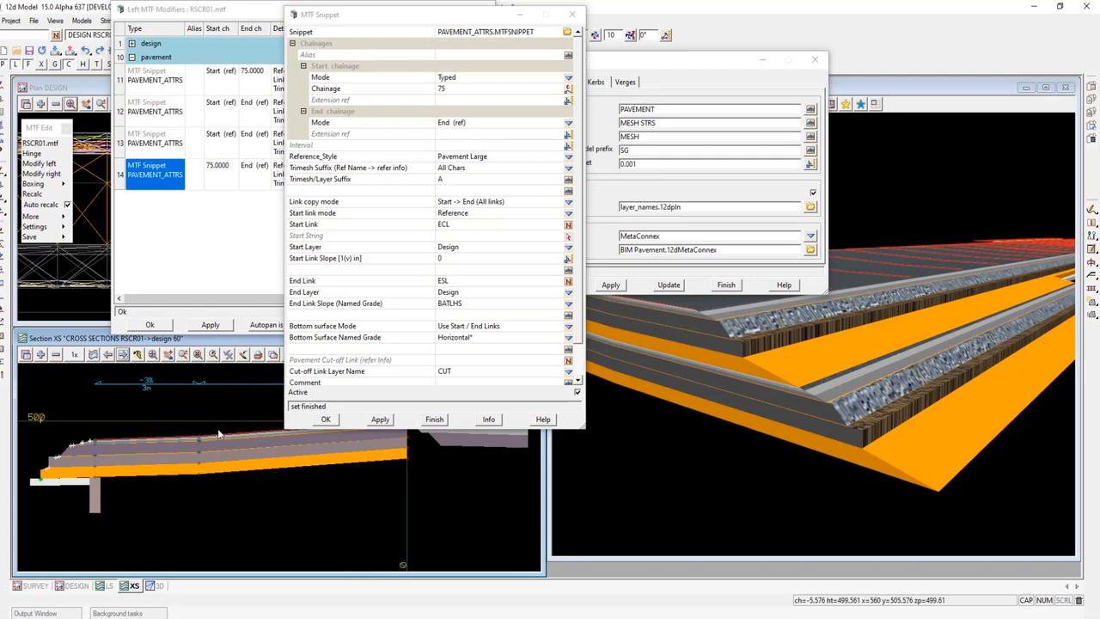
mouse_move(213, 434)
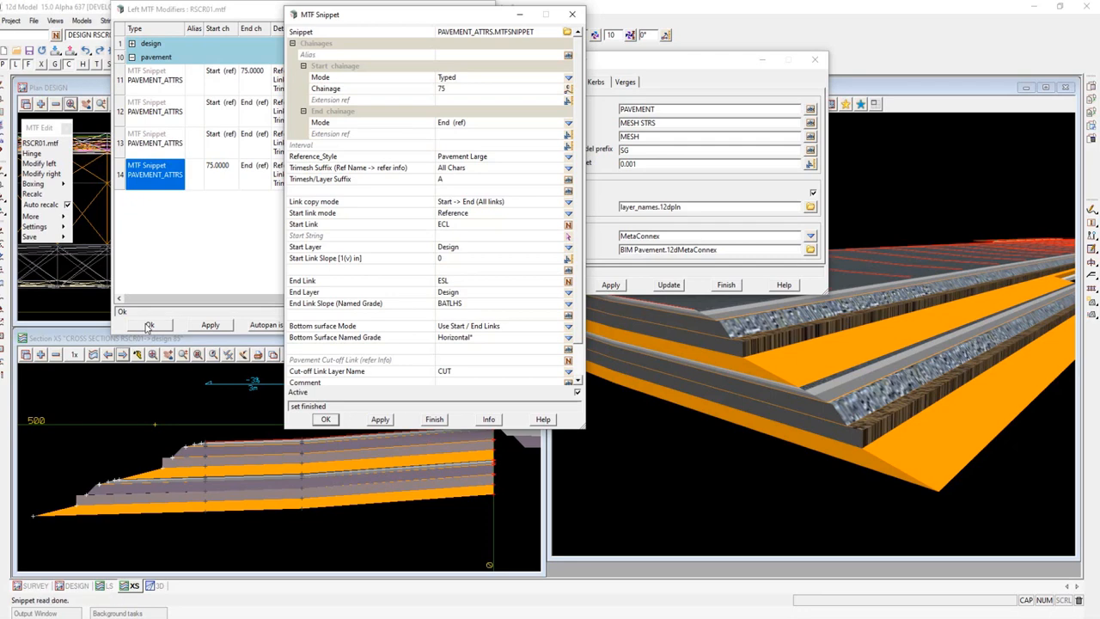
- Close the Pavement Large snippet settings and the Left MTF Modifiers list
click(325, 418)
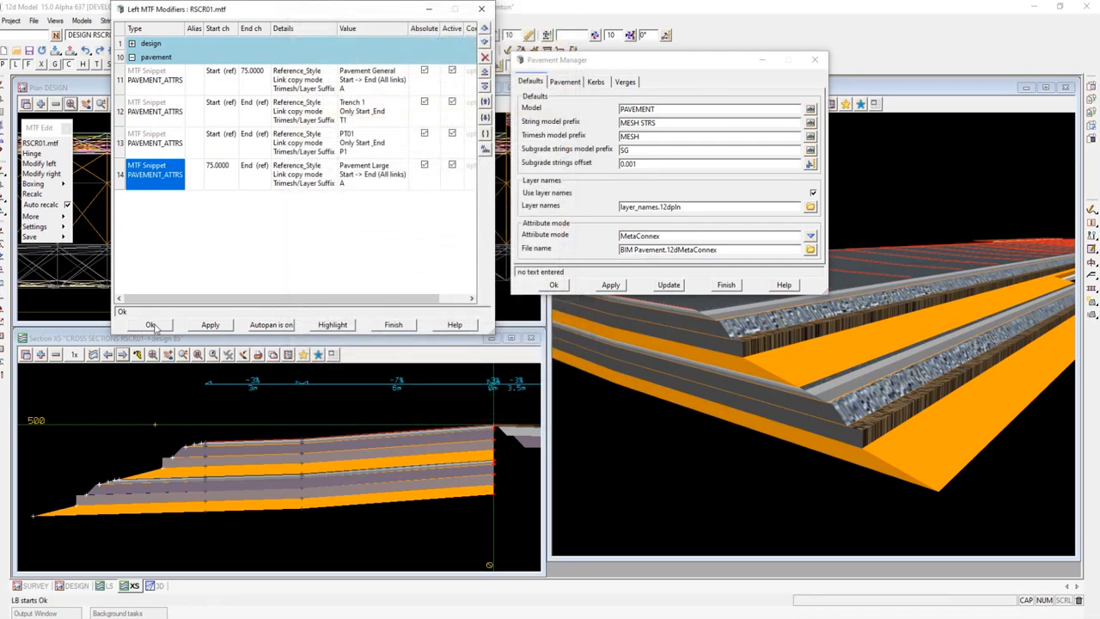
click(151, 324)
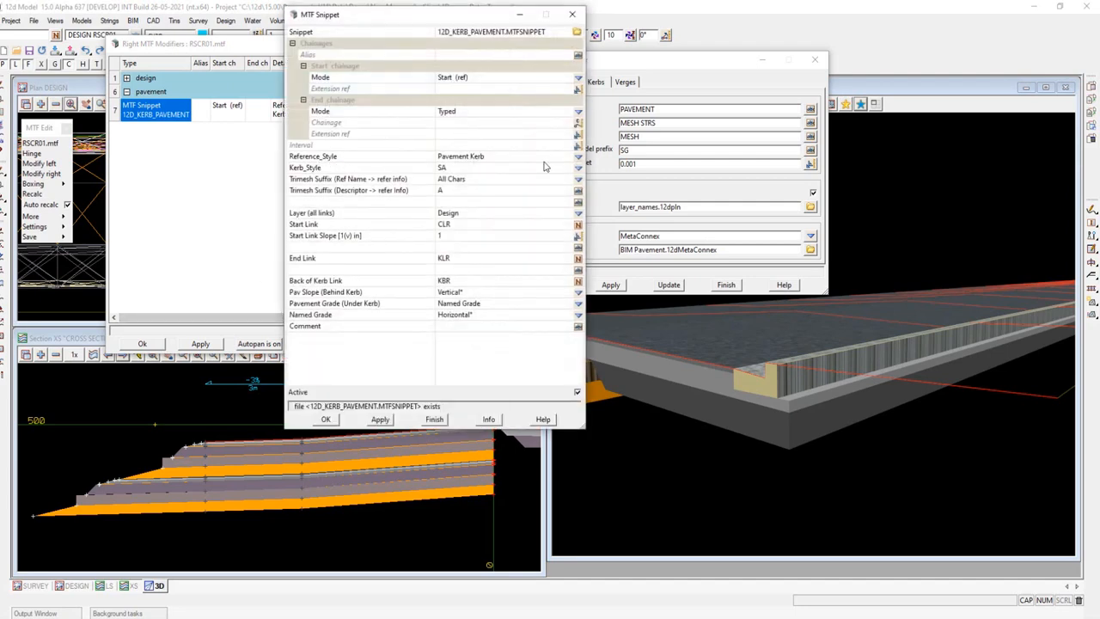
- Review the kerb snippet's reference styles, keeping Pavement Kerb with SA kerbs
click(577, 156)
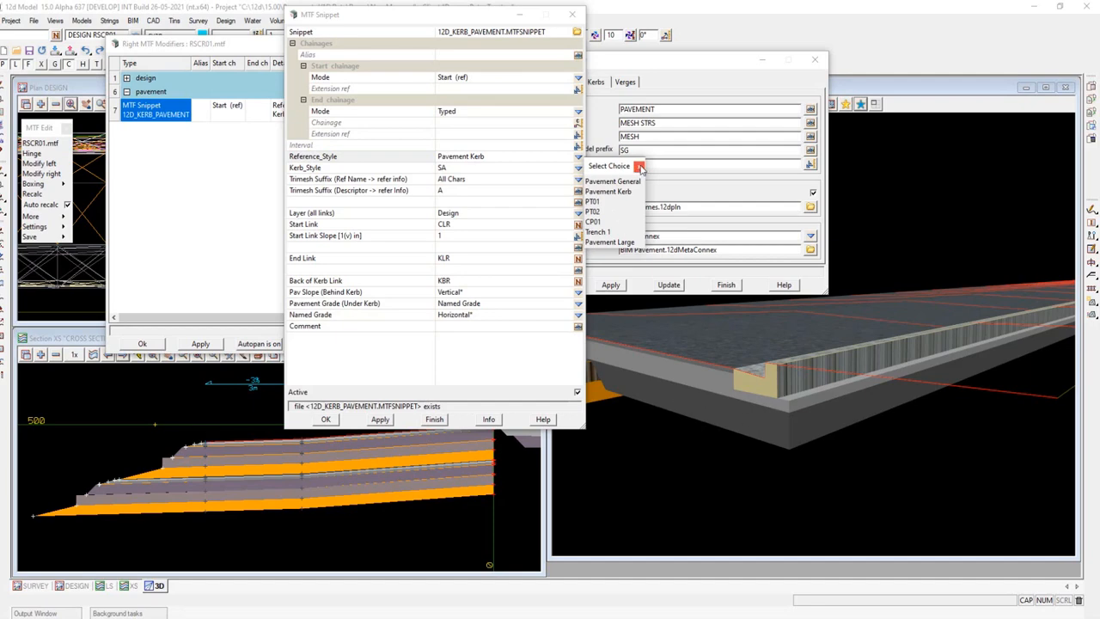
click(640, 165)
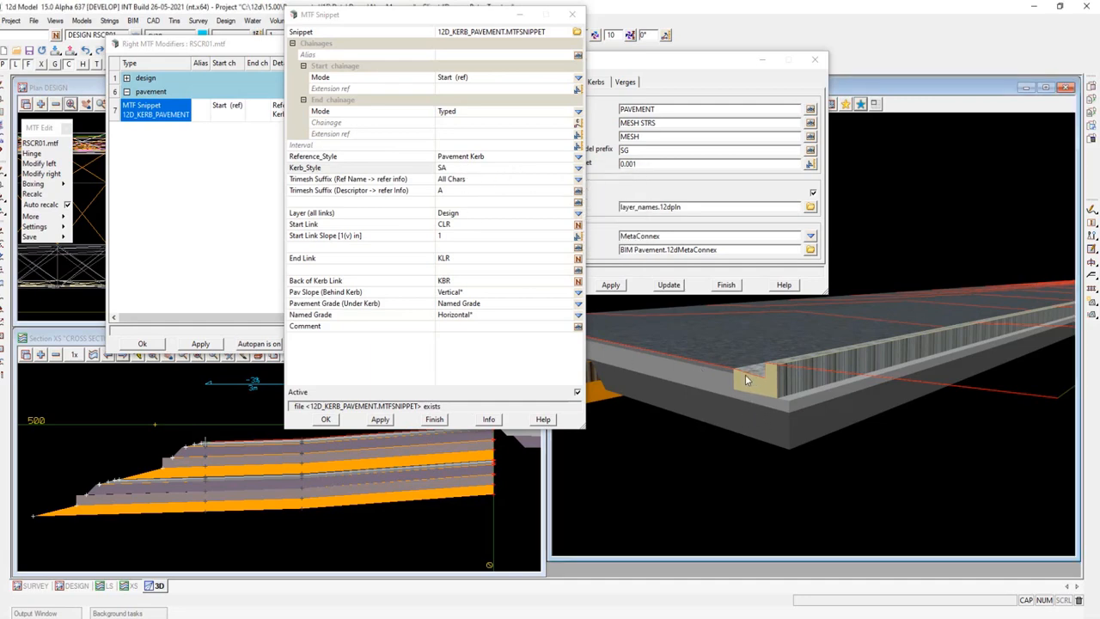
mouse_move(778, 369)
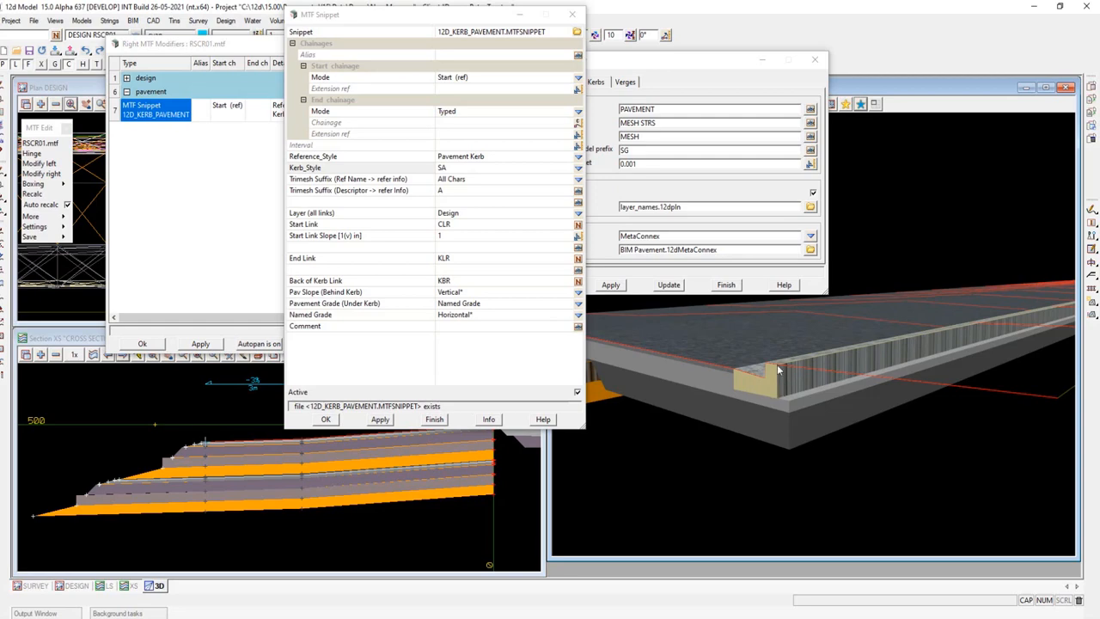
mouse_move(734, 371)
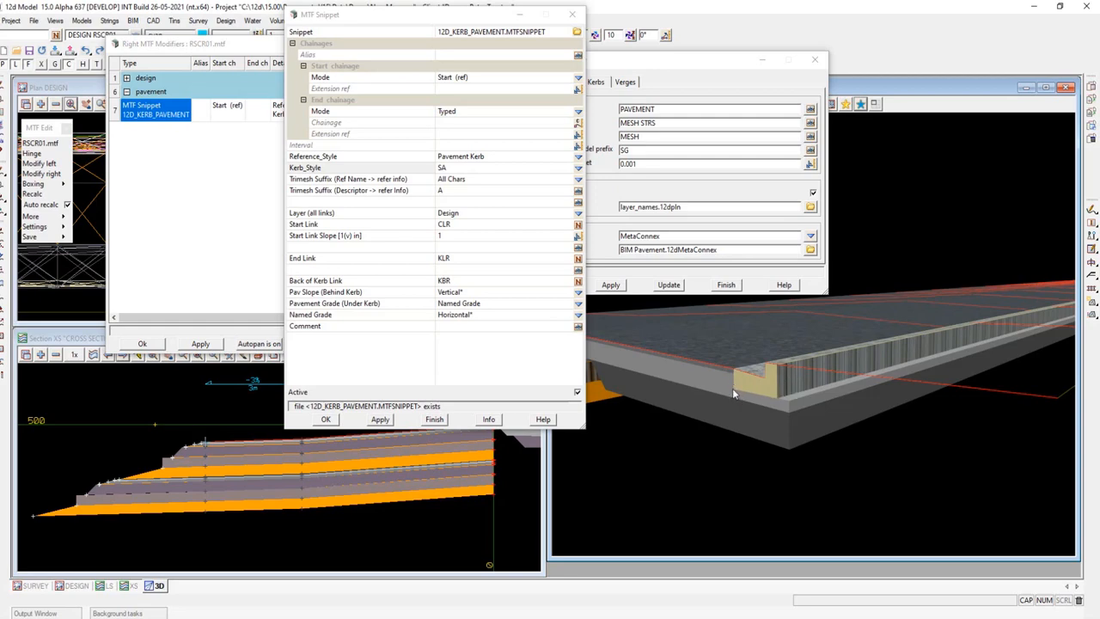
mouse_move(771, 369)
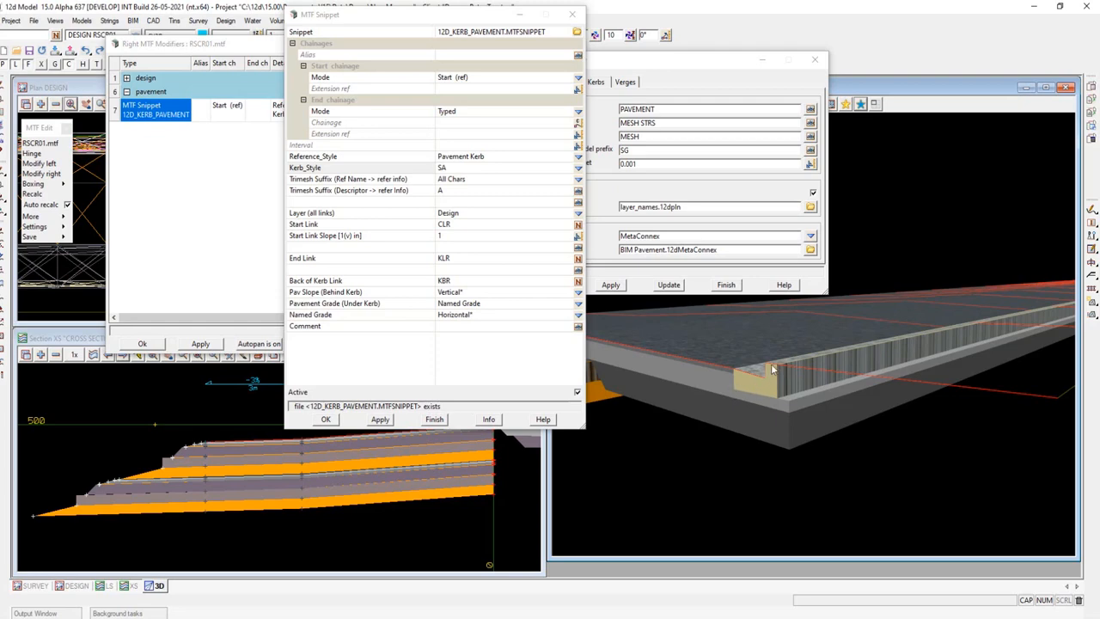
mouse_move(792, 389)
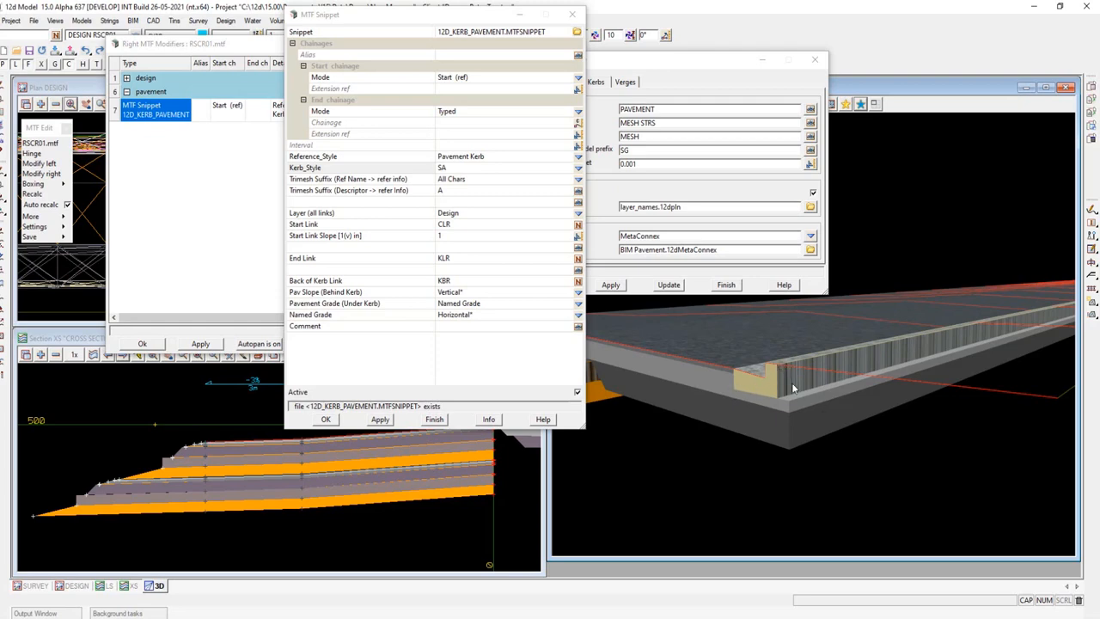
mouse_move(475, 265)
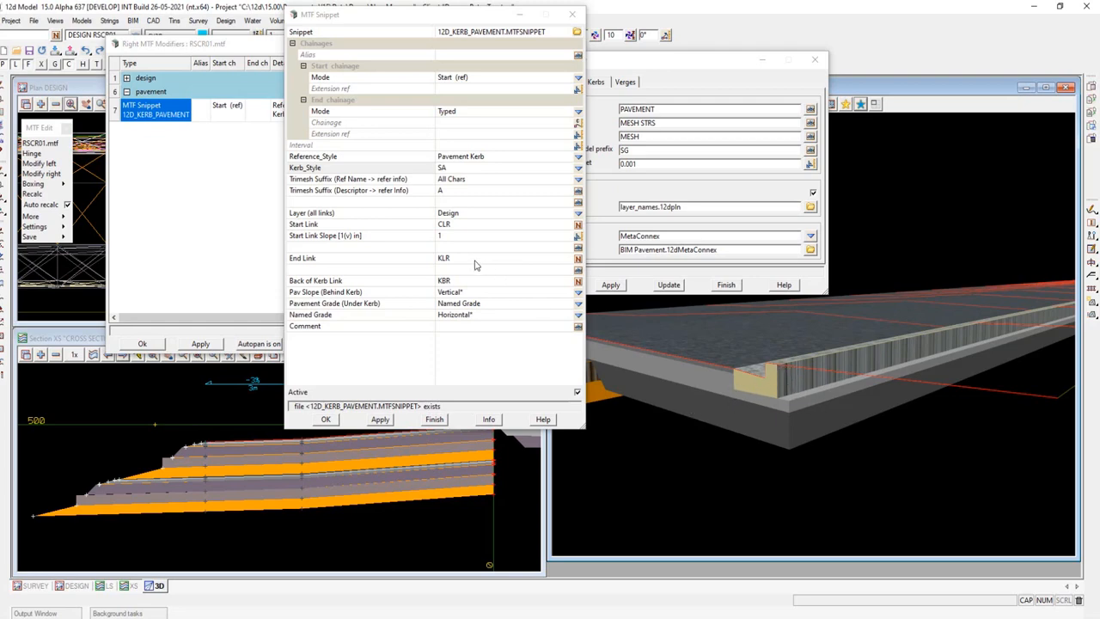
mouse_move(367, 316)
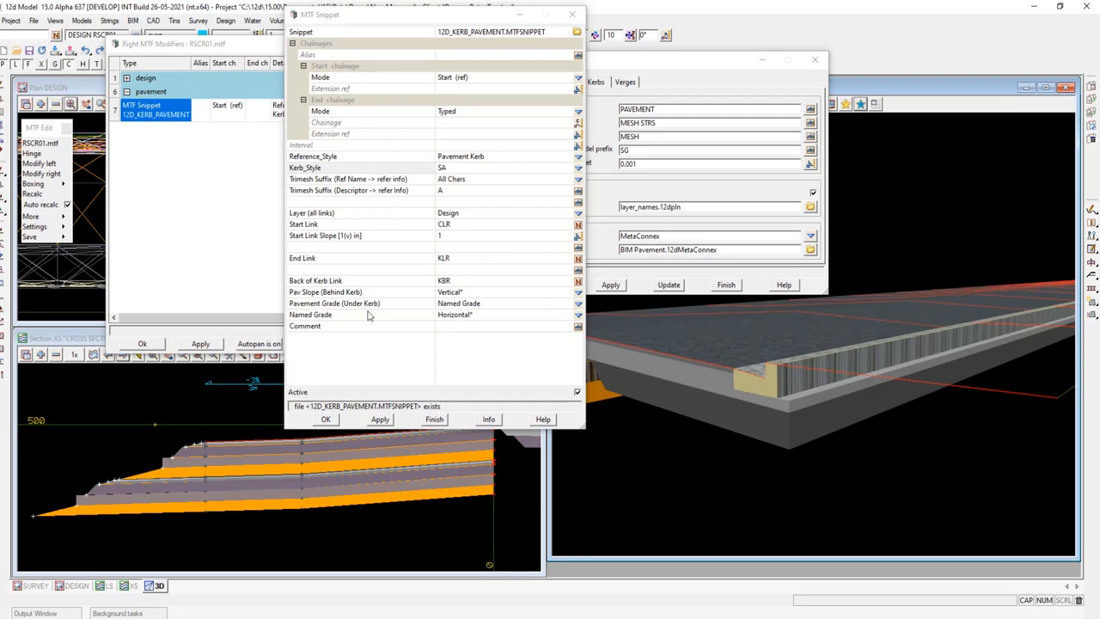
mouse_move(303, 260)
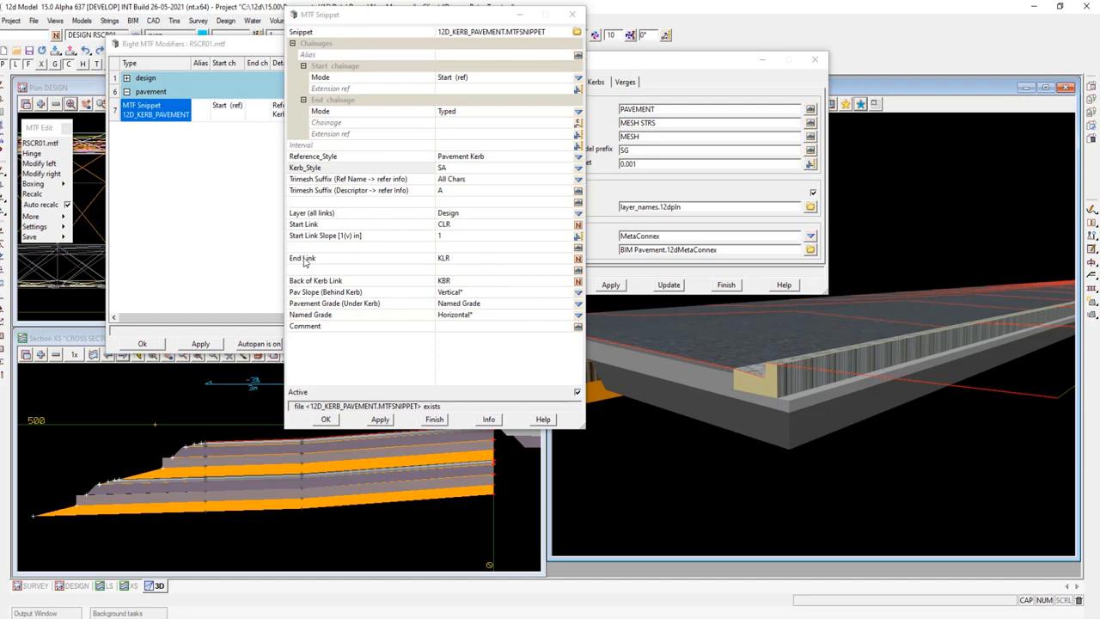
mouse_move(311, 263)
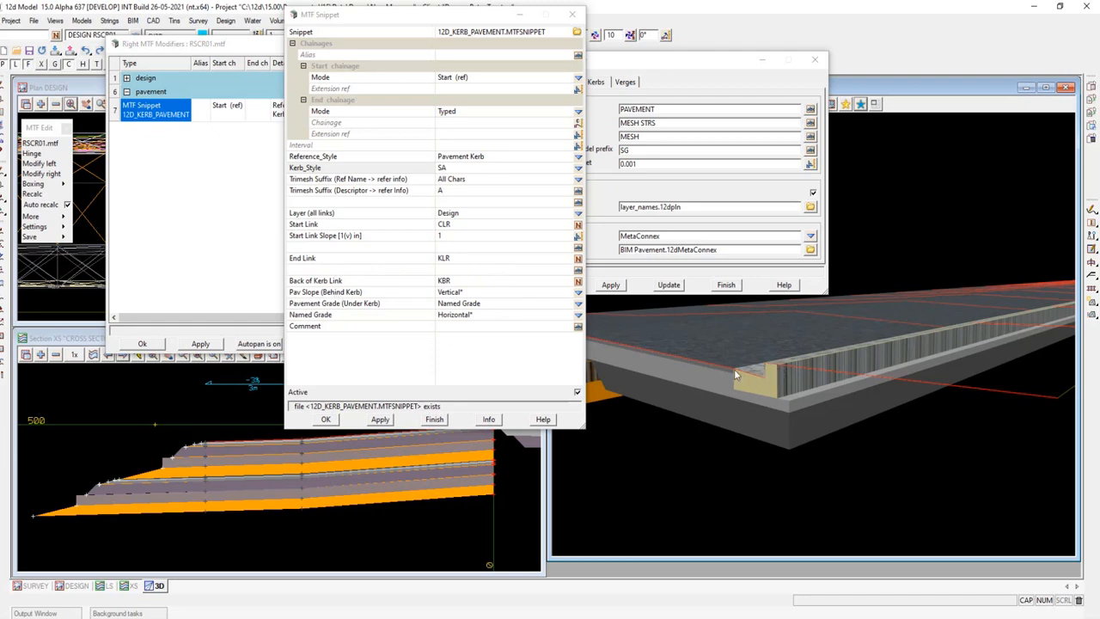
mouse_move(767, 383)
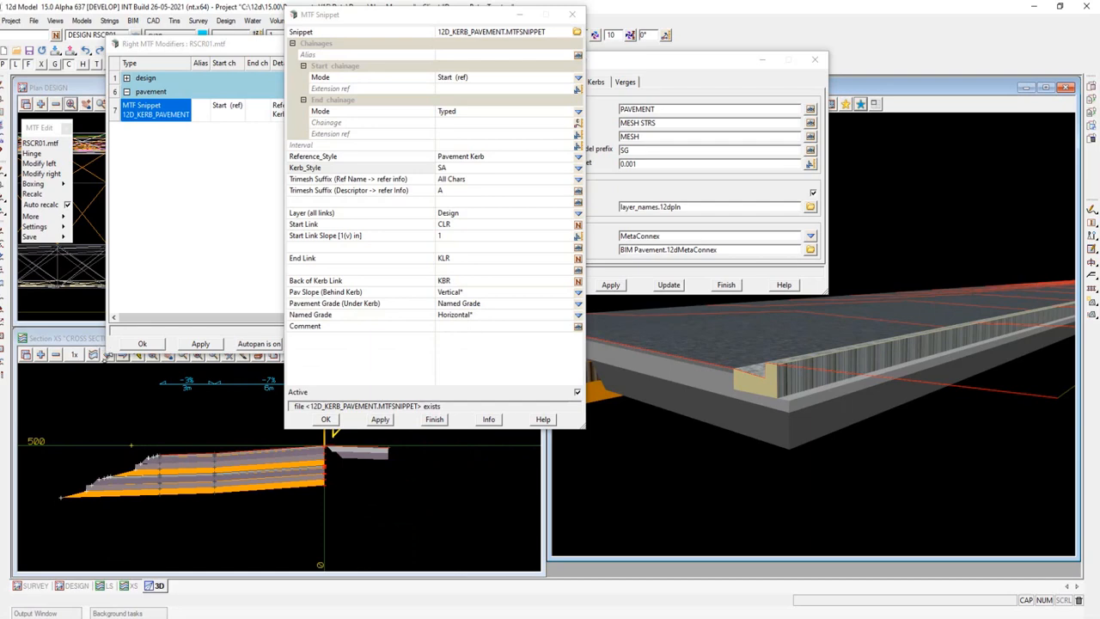
mouse_move(210, 45)
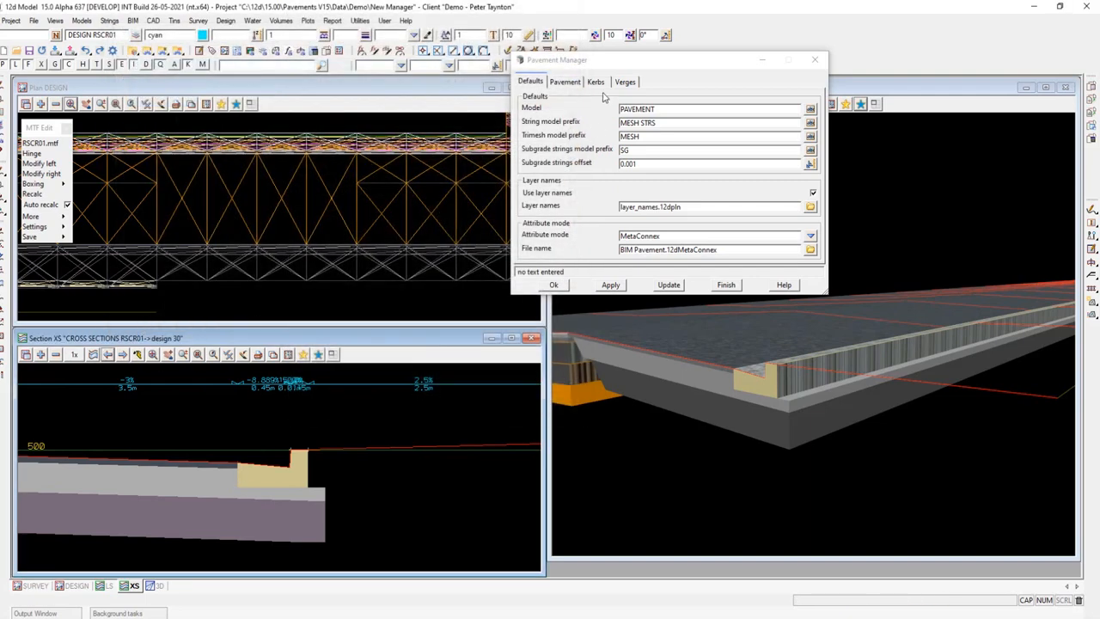
- Show the Pavement General layer definitions, then open the BIM menu
click(565, 81)
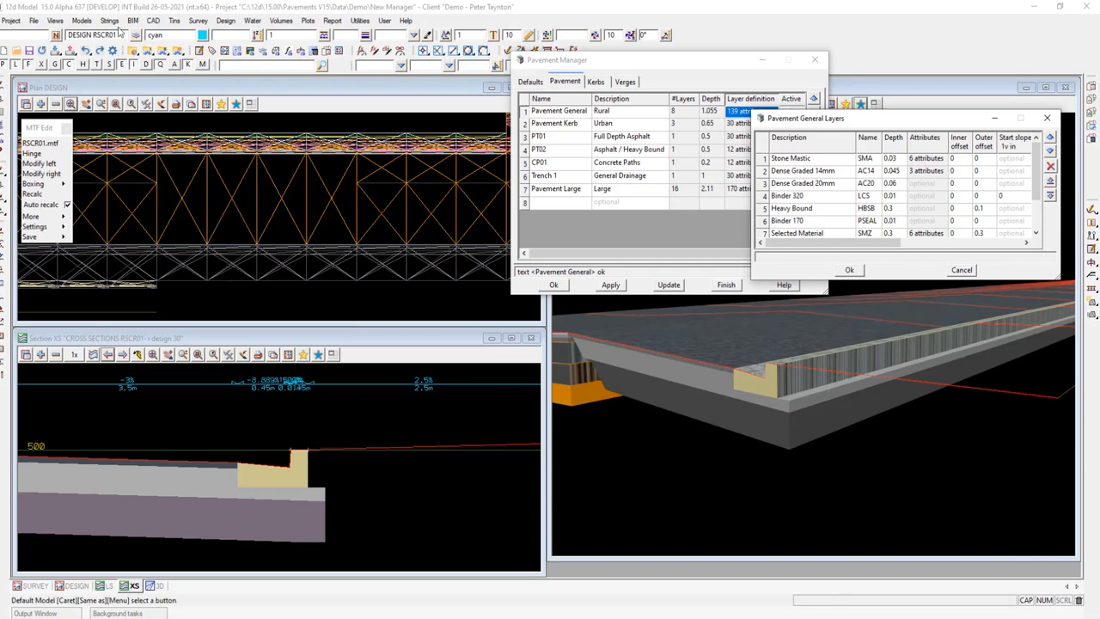
click(133, 20)
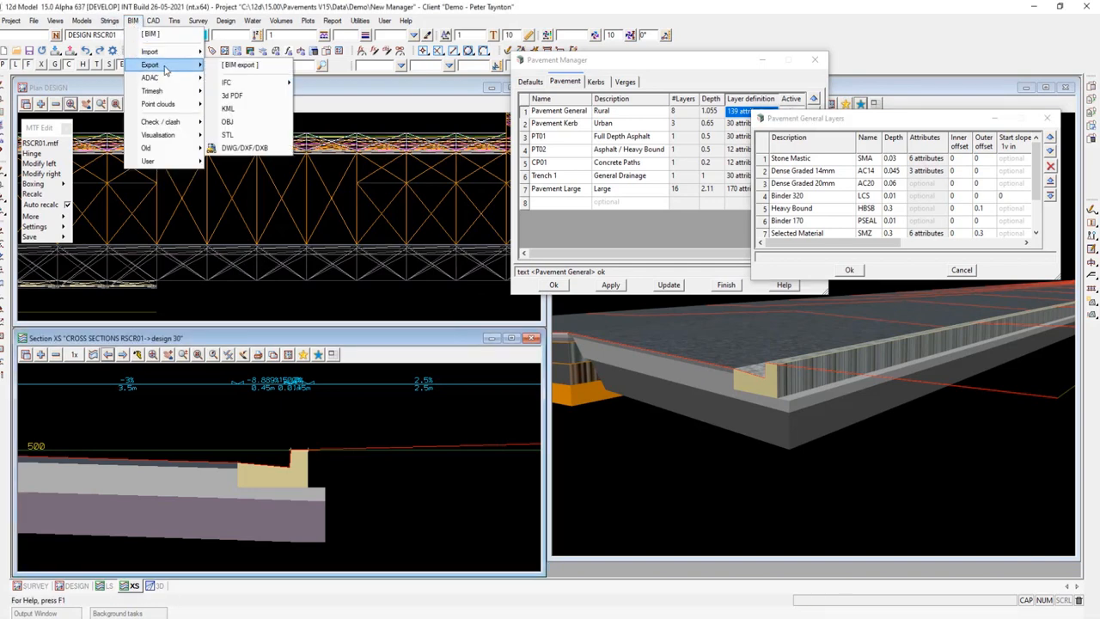
- Write PAVEMENT MESH RSCR01 to IFC with attributes from the BIM tree
click(226, 82)
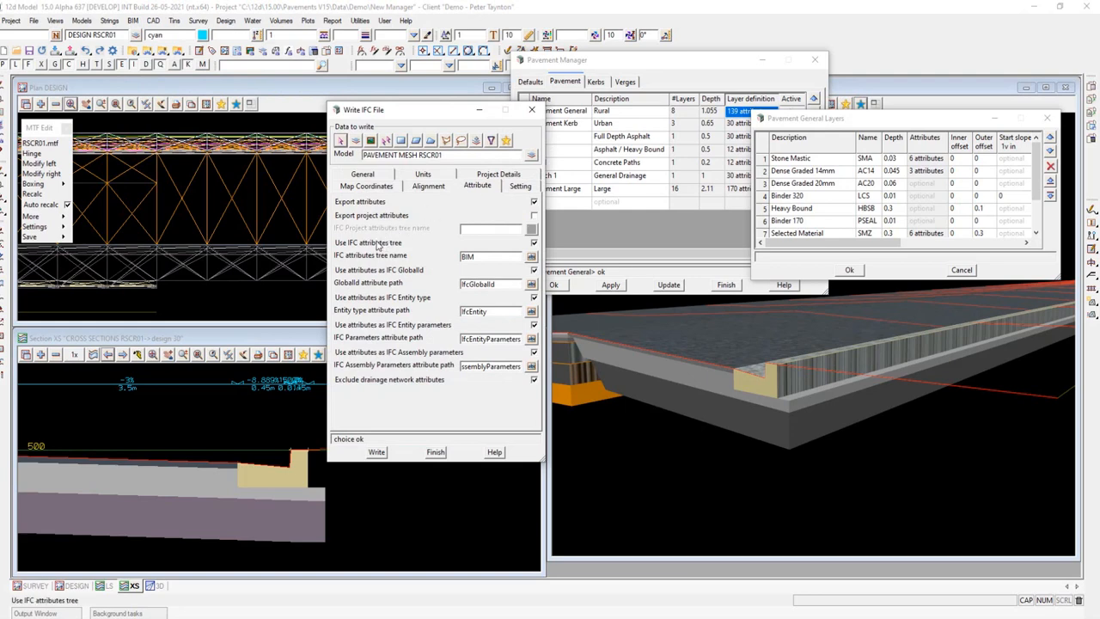
mouse_move(368, 248)
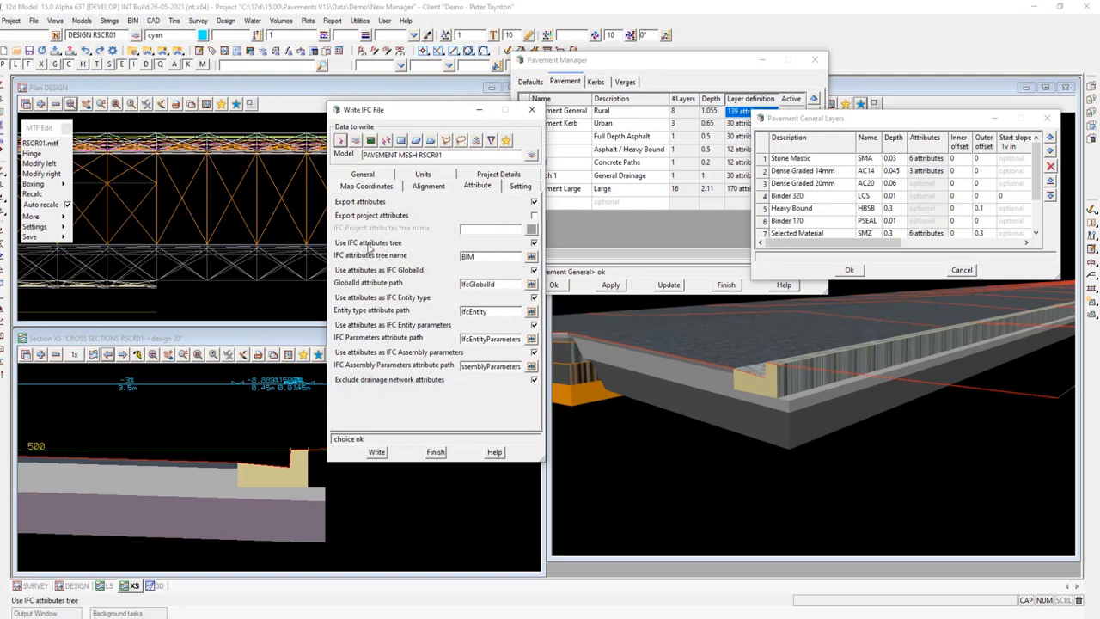
click(494, 256)
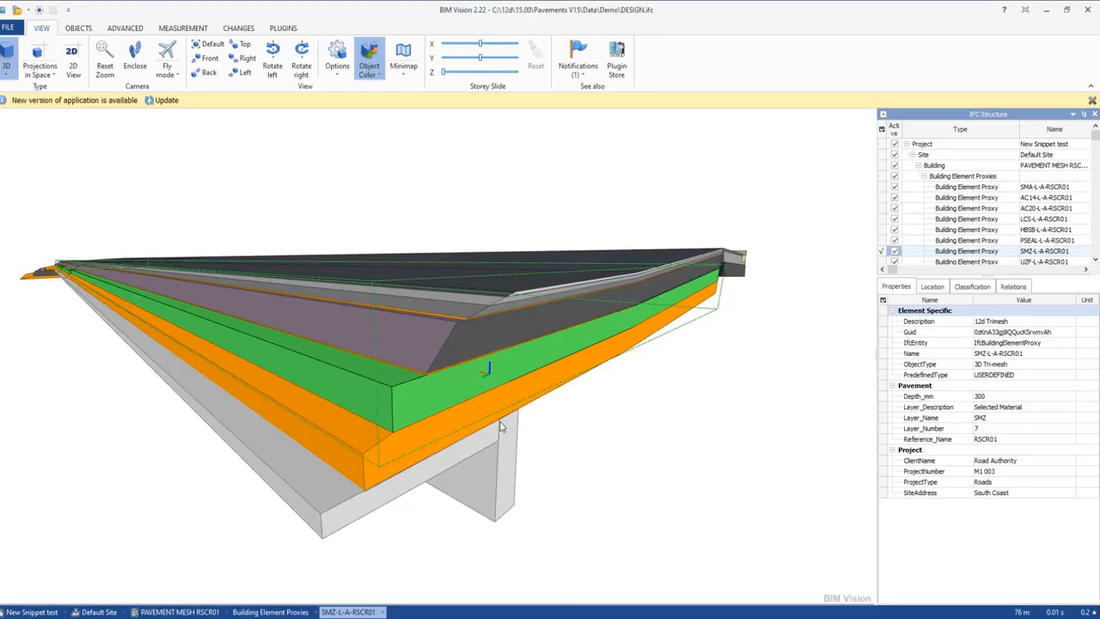
mouse_move(793, 373)
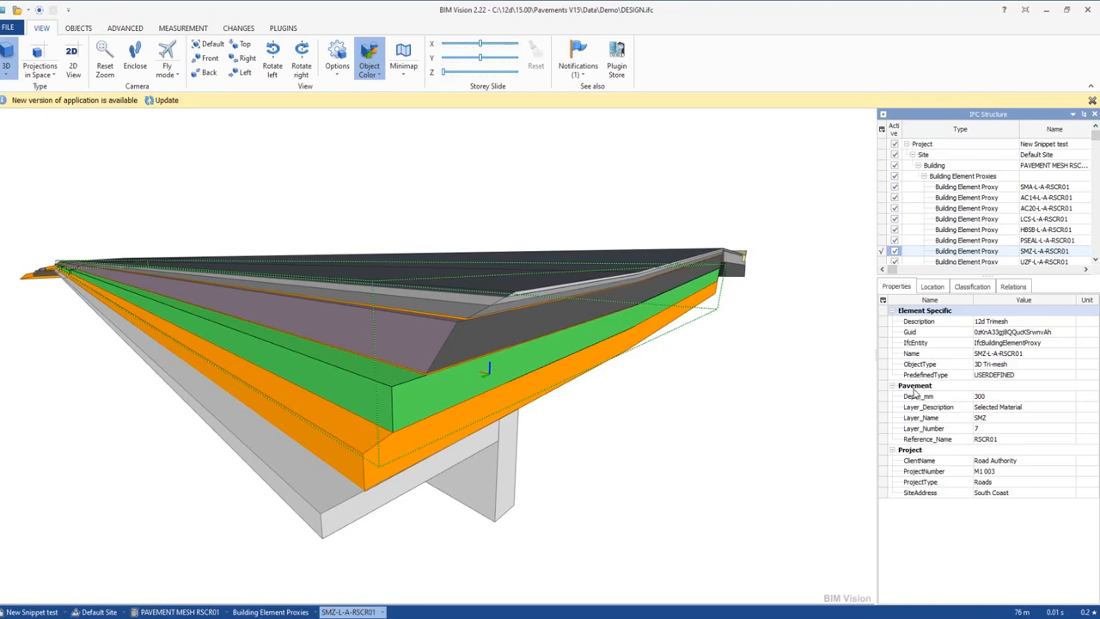
mouse_move(918, 394)
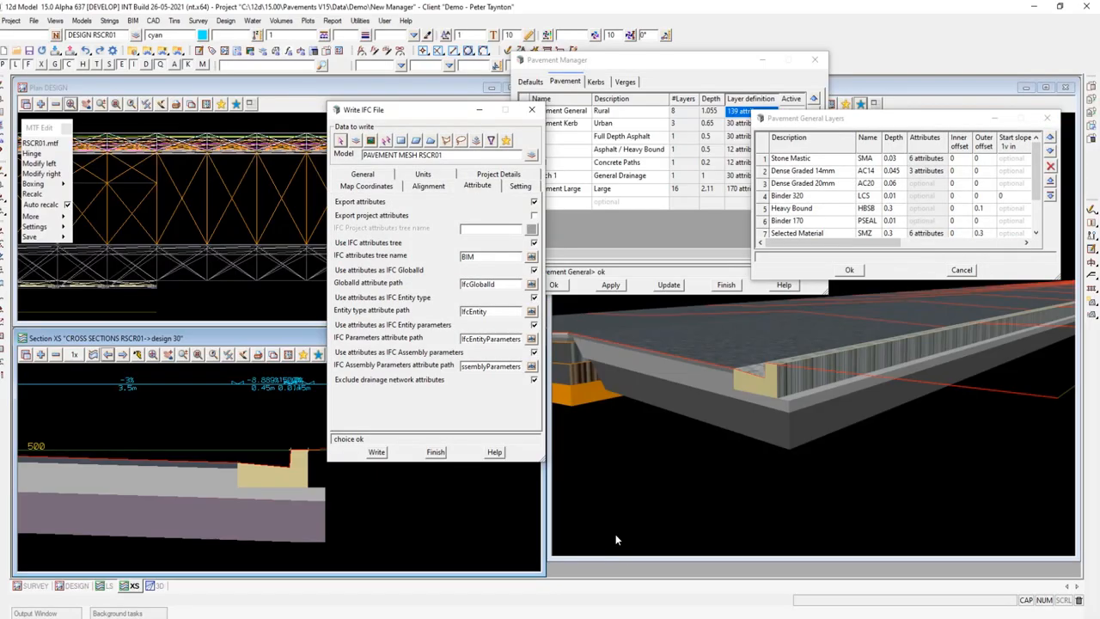
- Finish the Write IFC File dialog after checking the SMZ layer's Pavement properties in BIM Vision
click(531, 110)
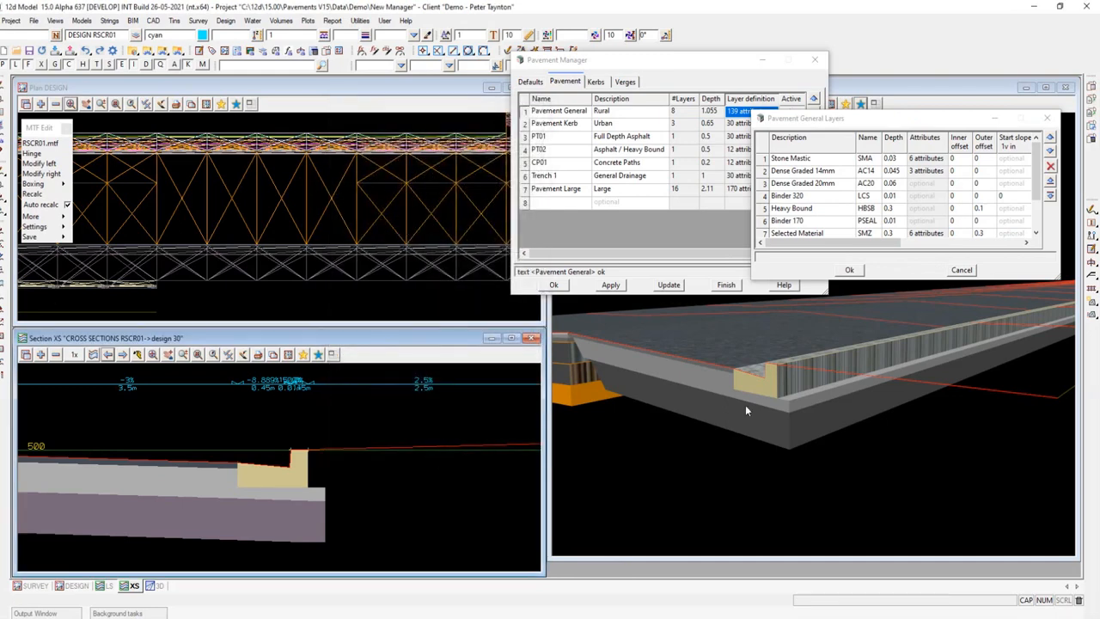